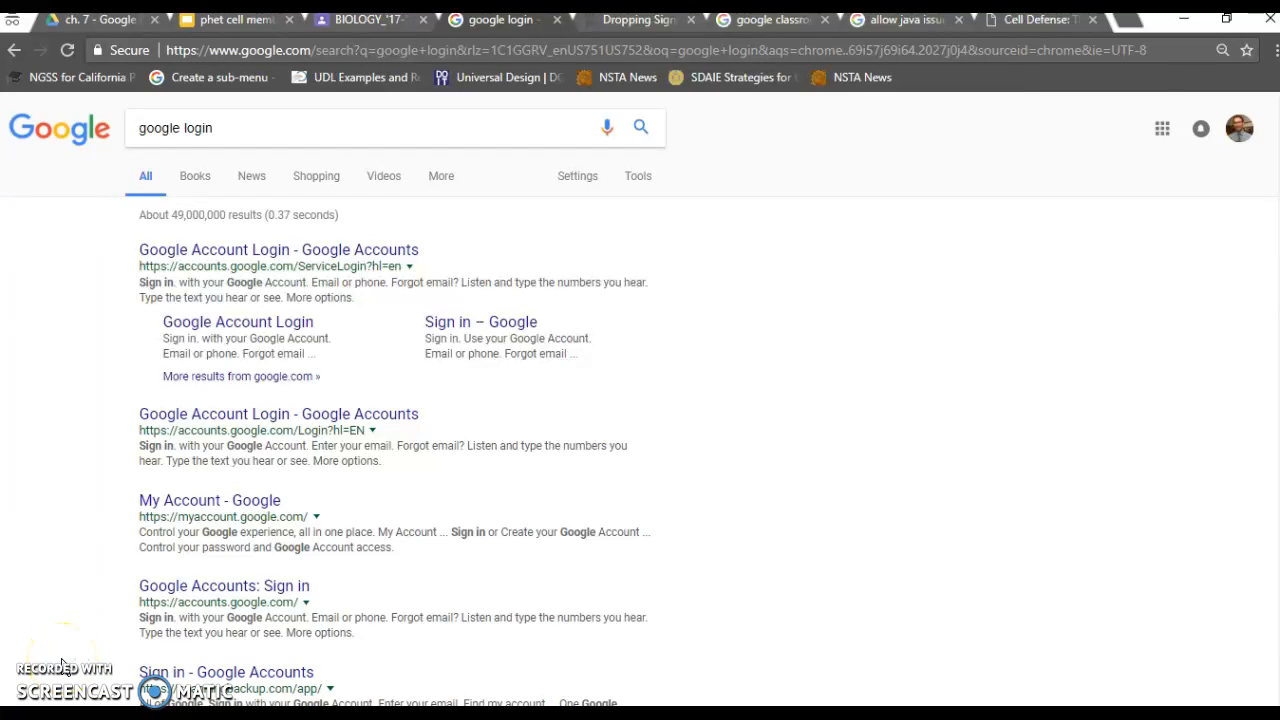
mouse_move(700, 450)
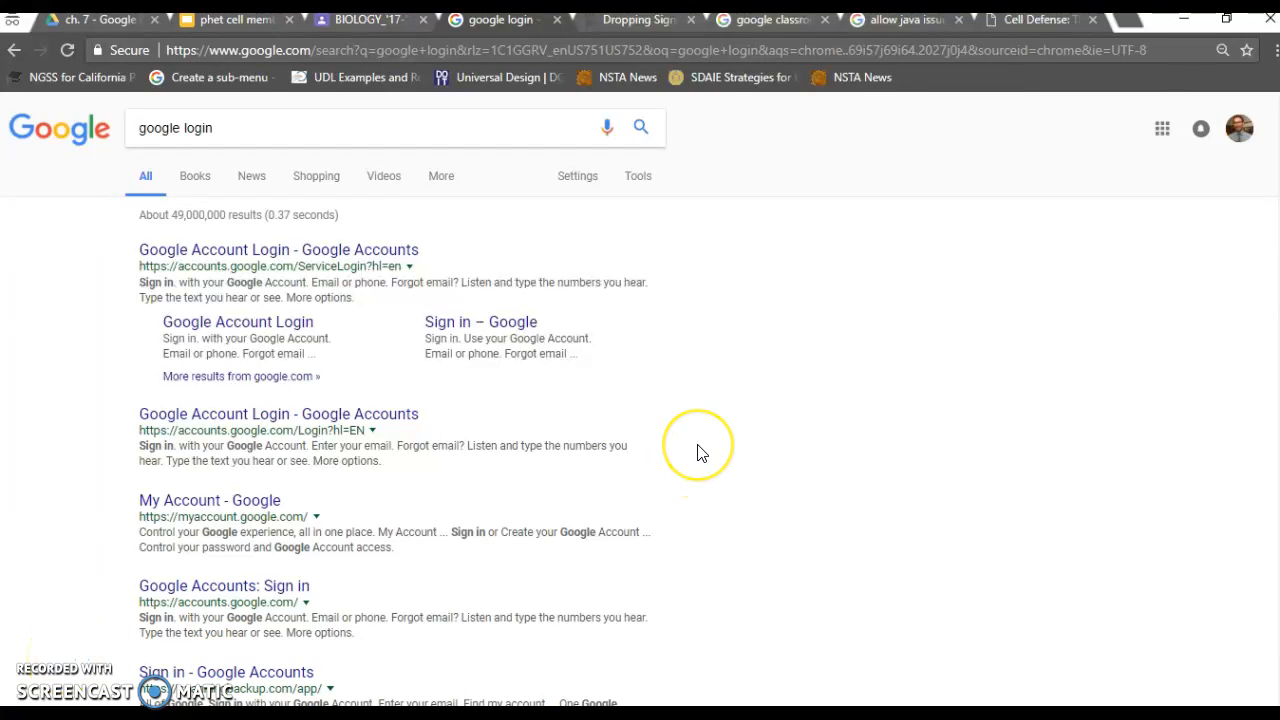
mouse_move(700, 452)
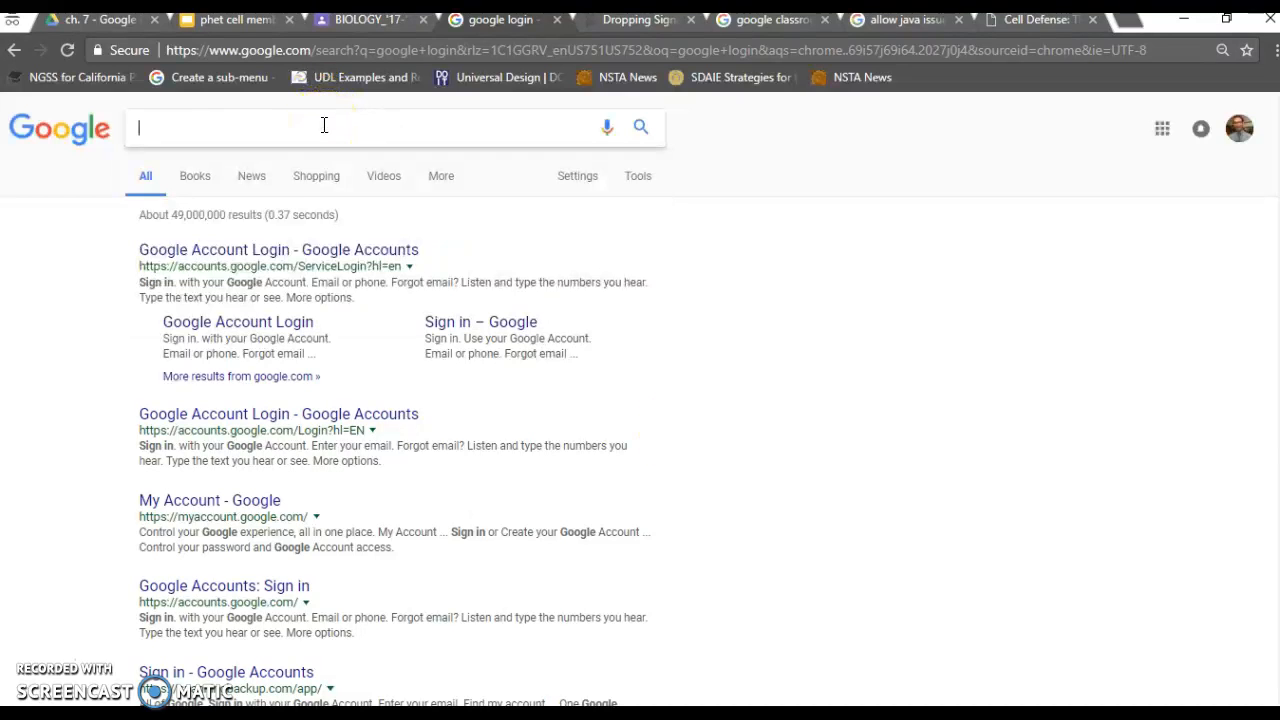
Step: Search Google for 'phet membr' to find the PhET Membrane Channels simulation
type("phet membr")
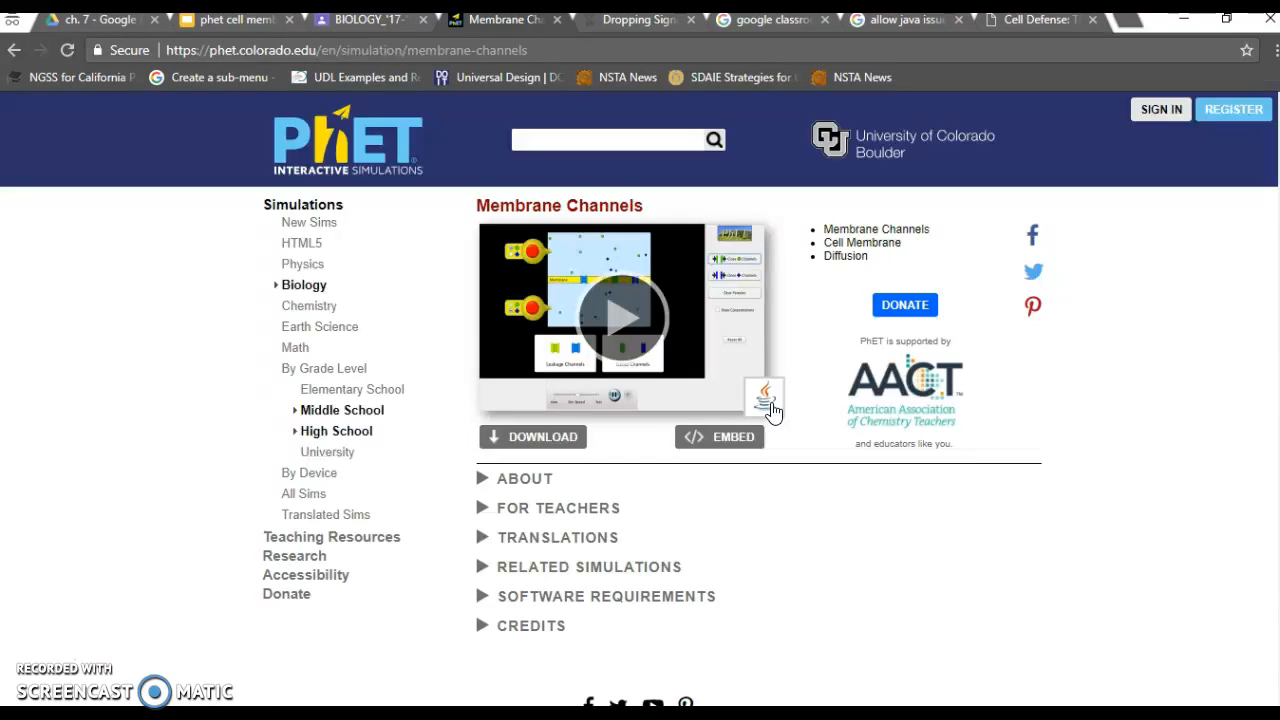
mouse_move(44, 660)
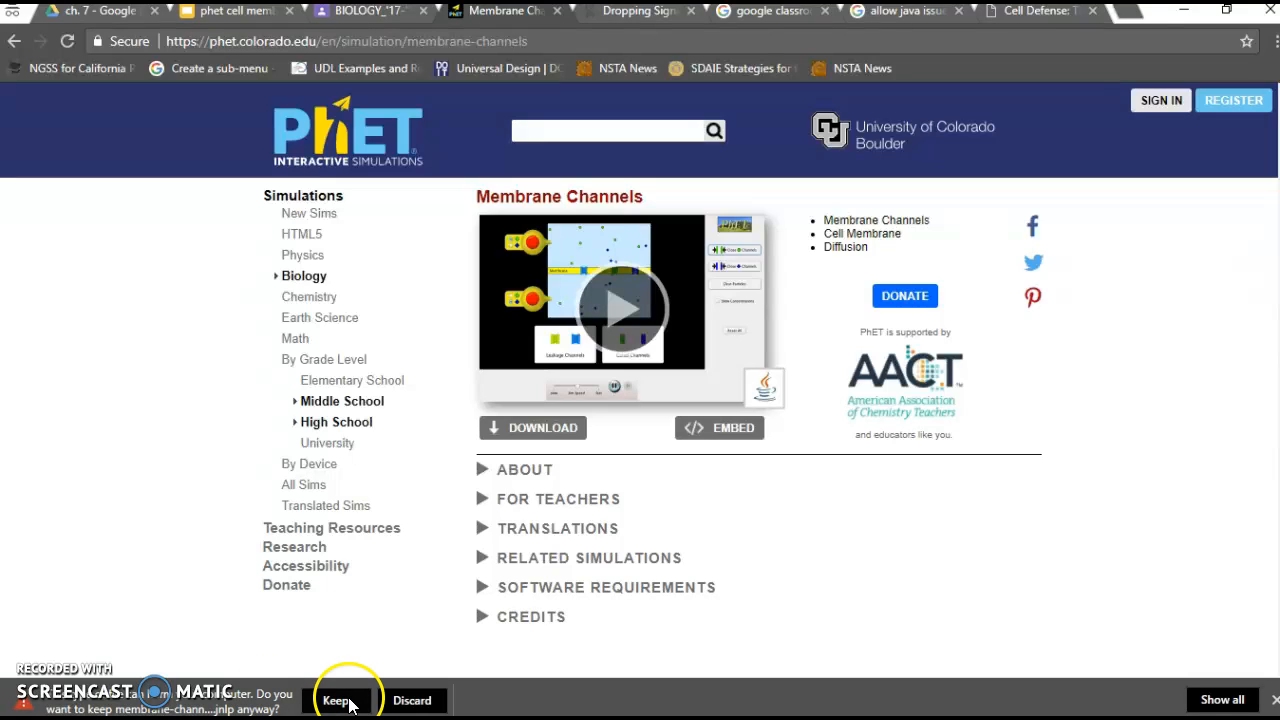
Step: Keep the downloaded Membrane Channels .jnlp file despite Chrome's download warning
left_click(336, 700)
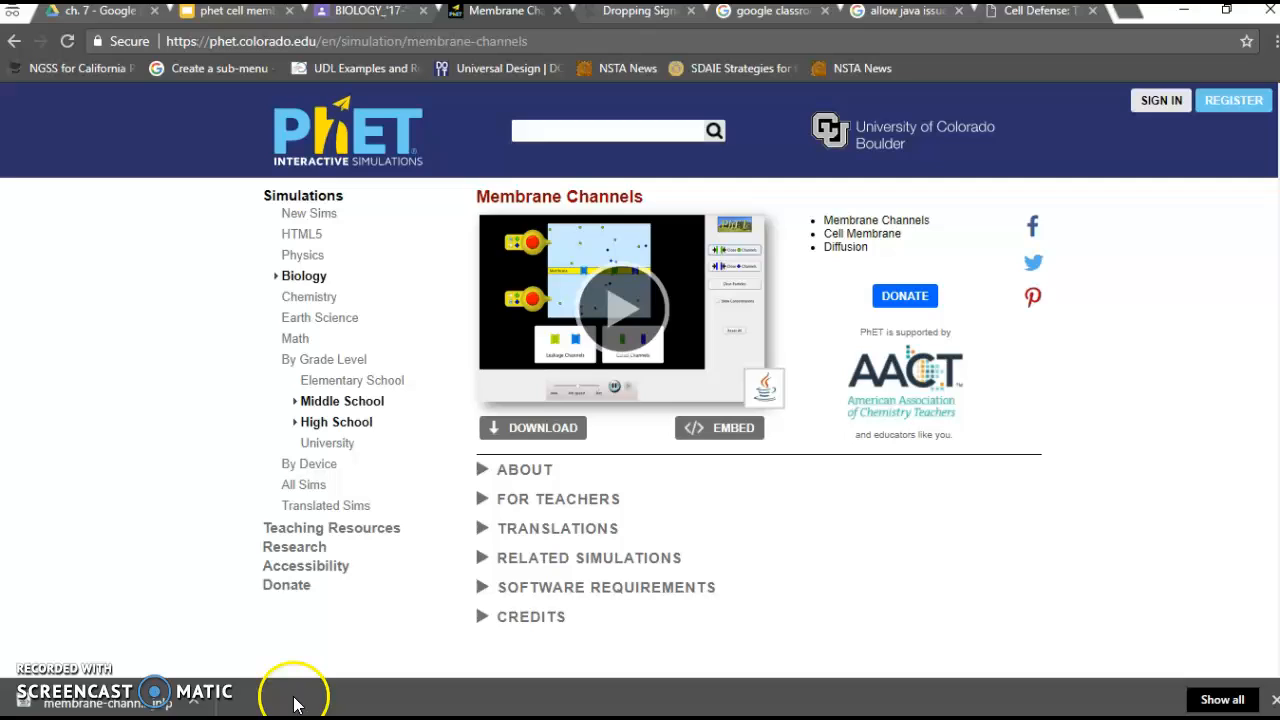
mouse_move(196, 708)
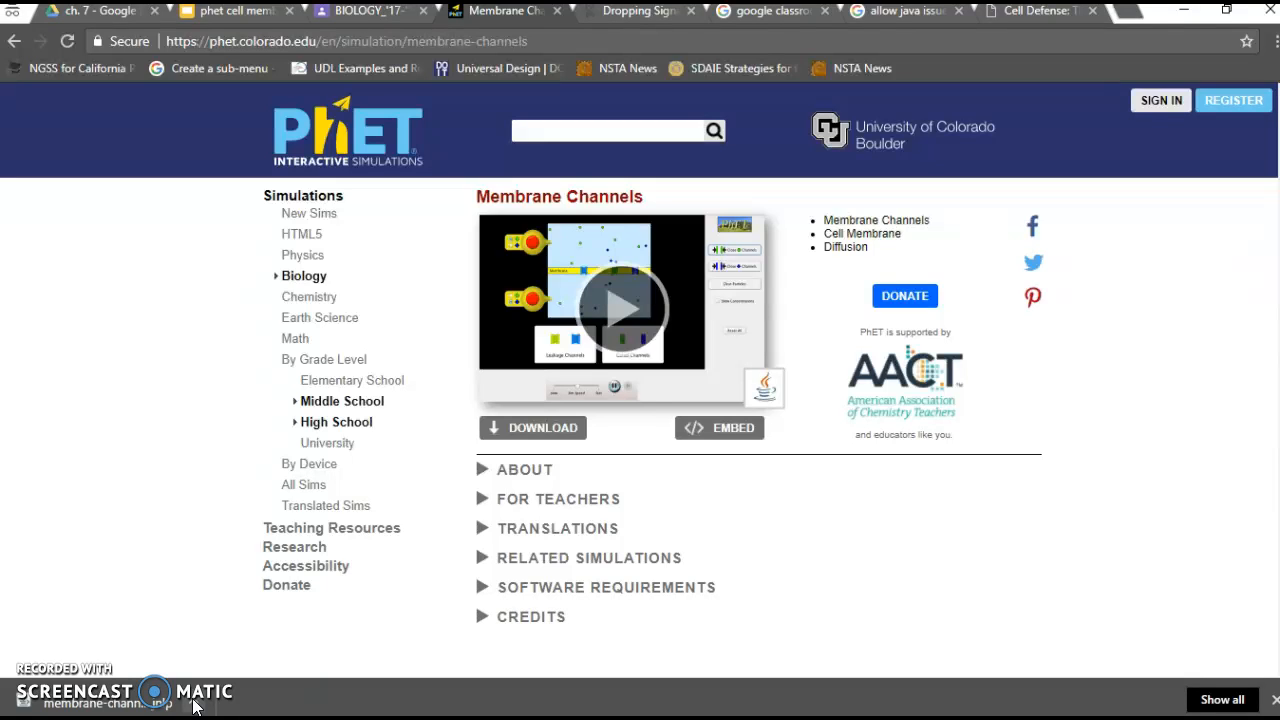
Step: Launch the downloaded Membrane Channels .jnlp and choose Later on the Java update prompt
left_click(108, 702)
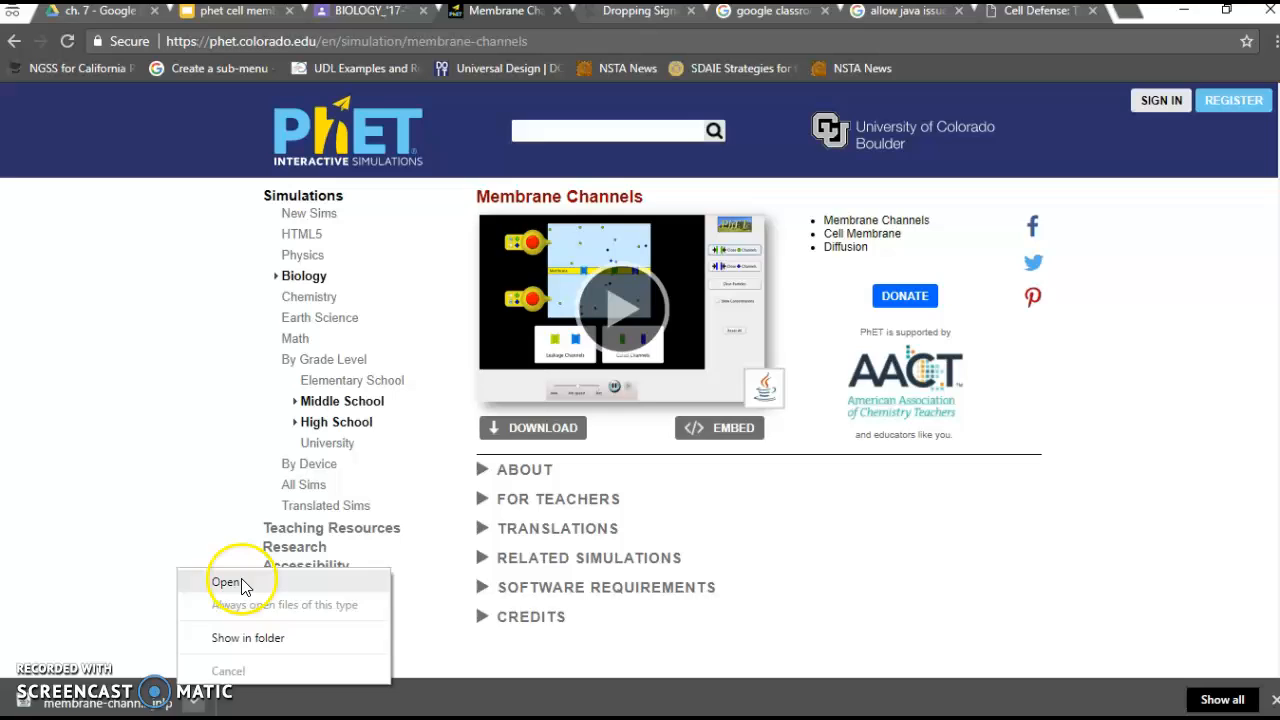
left_click(228, 582)
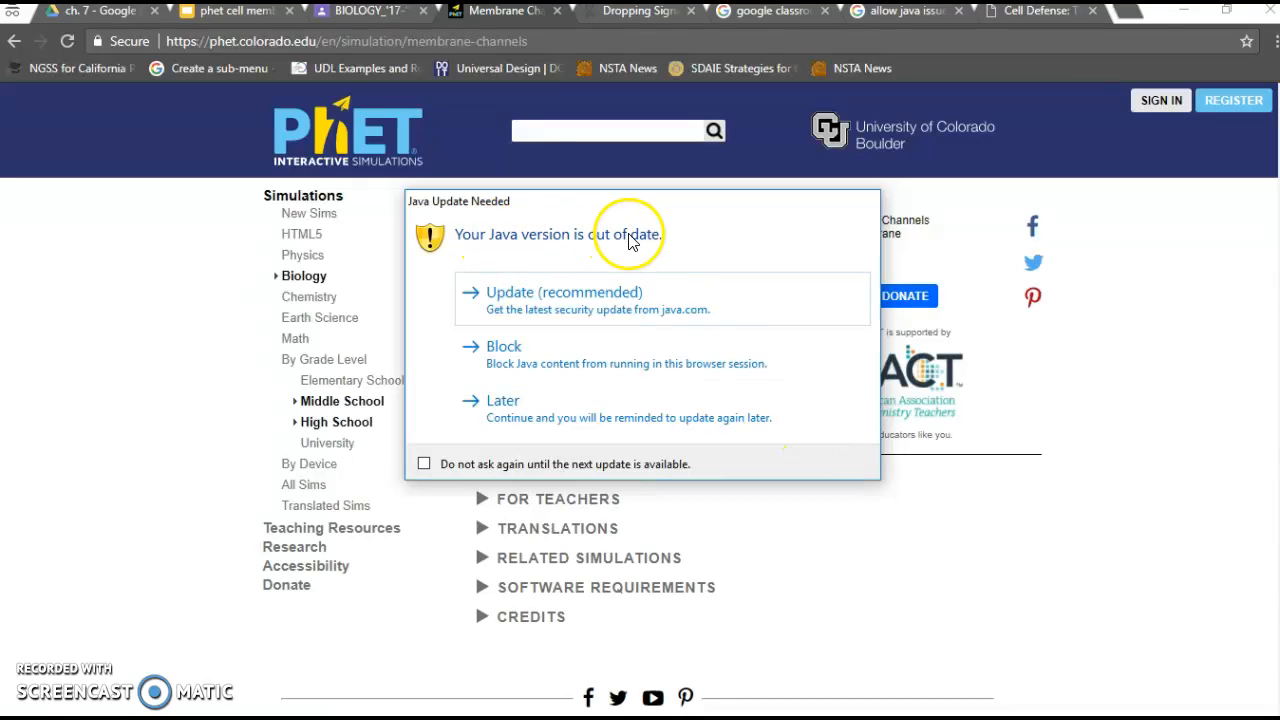
mouse_move(562, 308)
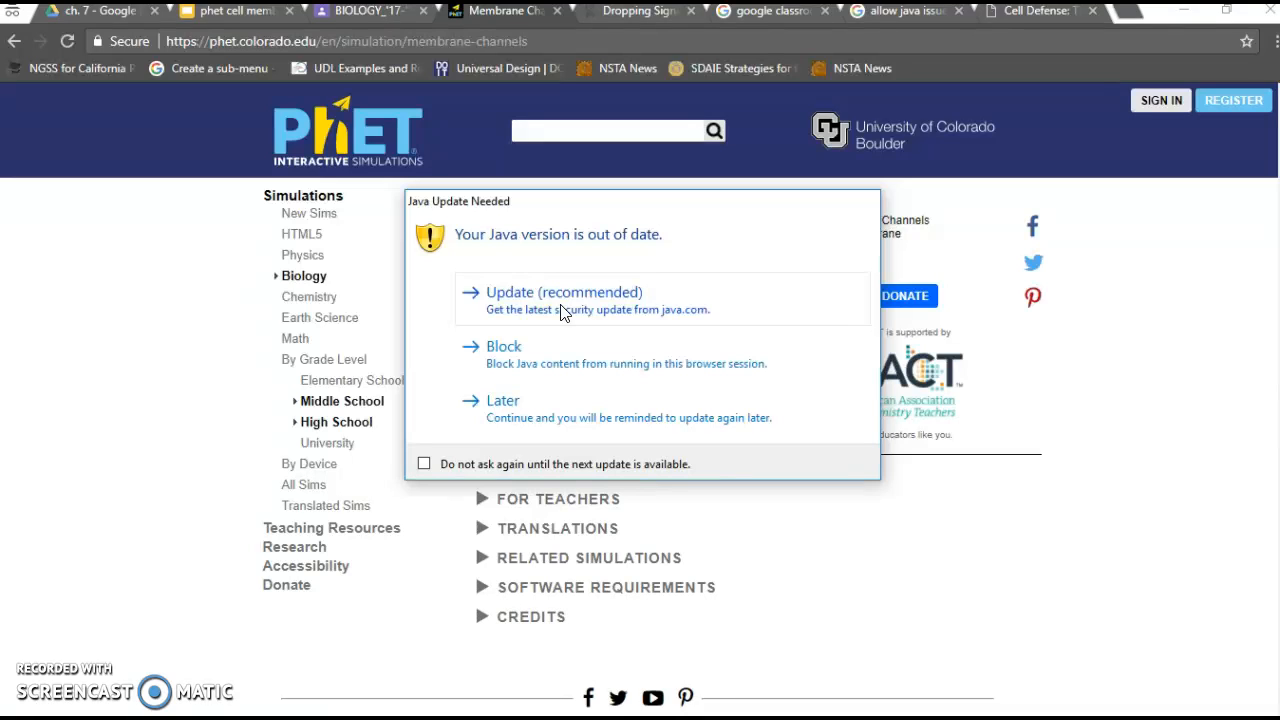
mouse_move(632, 352)
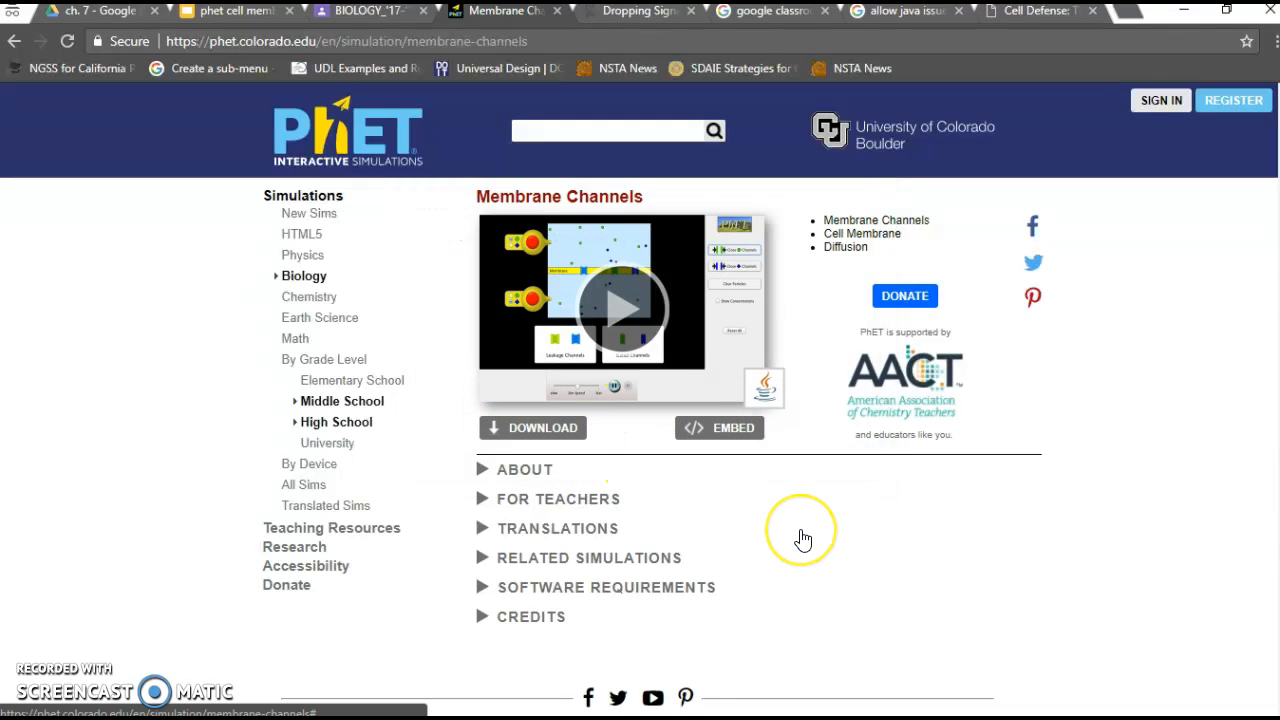
left_click(620, 308)
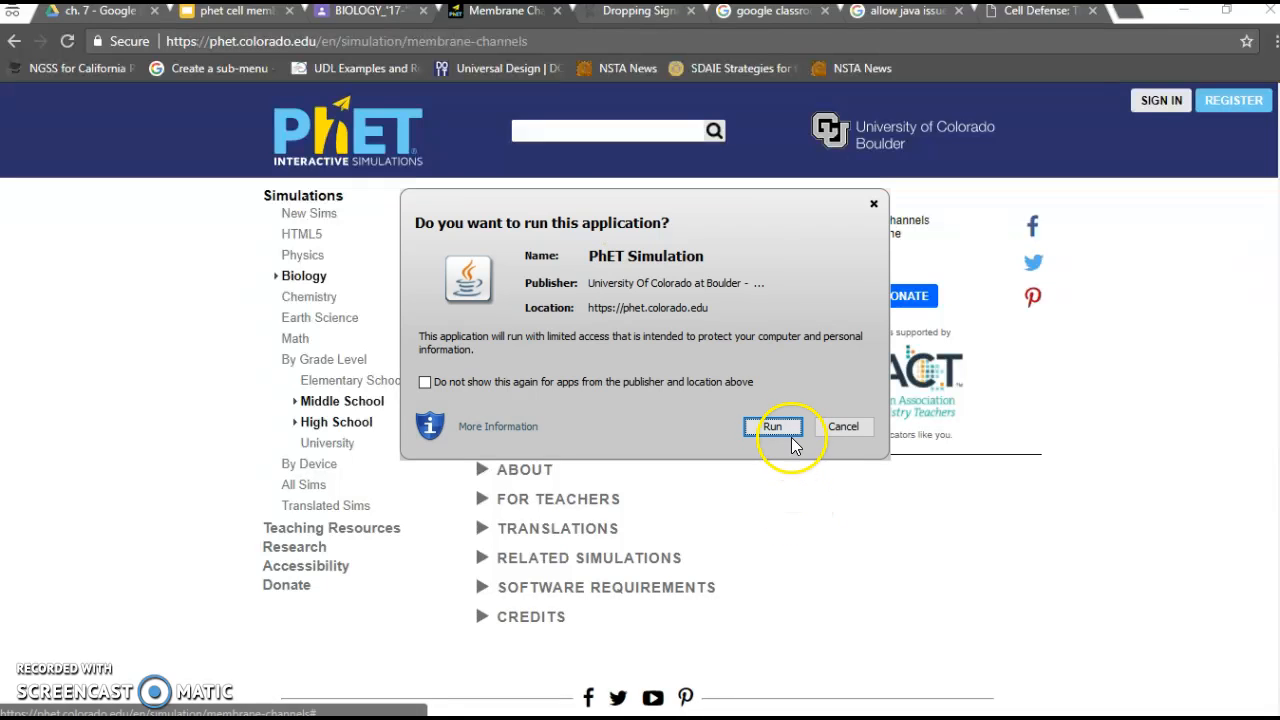
Step: Allow the PhET Membrane Channels Java simulation to run from the security dialog
left_click(772, 428)
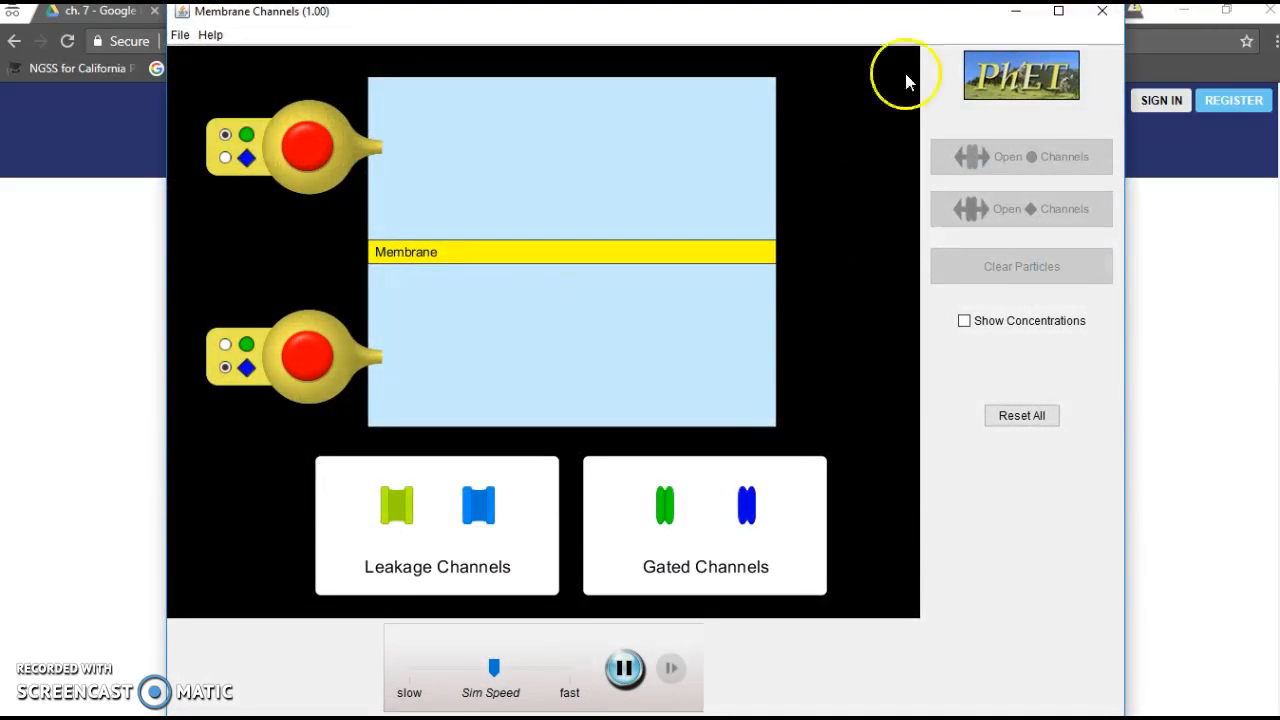
mouse_move(1036, 496)
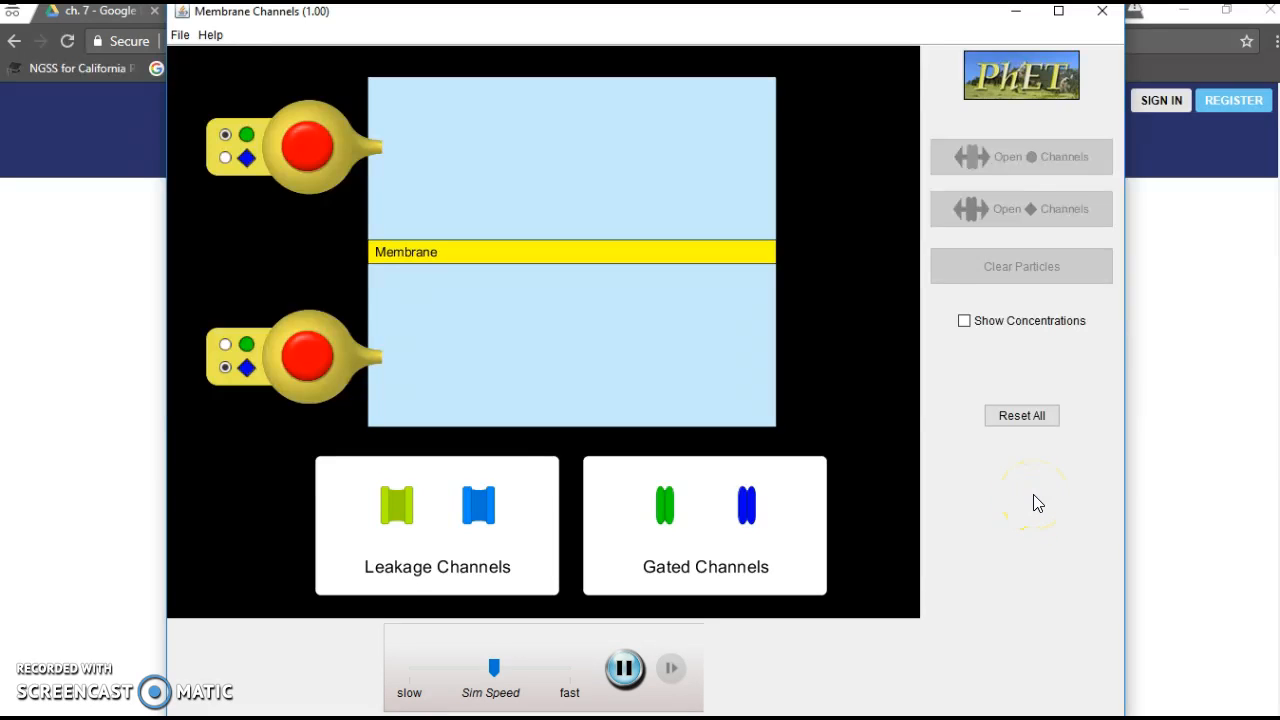
mouse_move(520, 392)
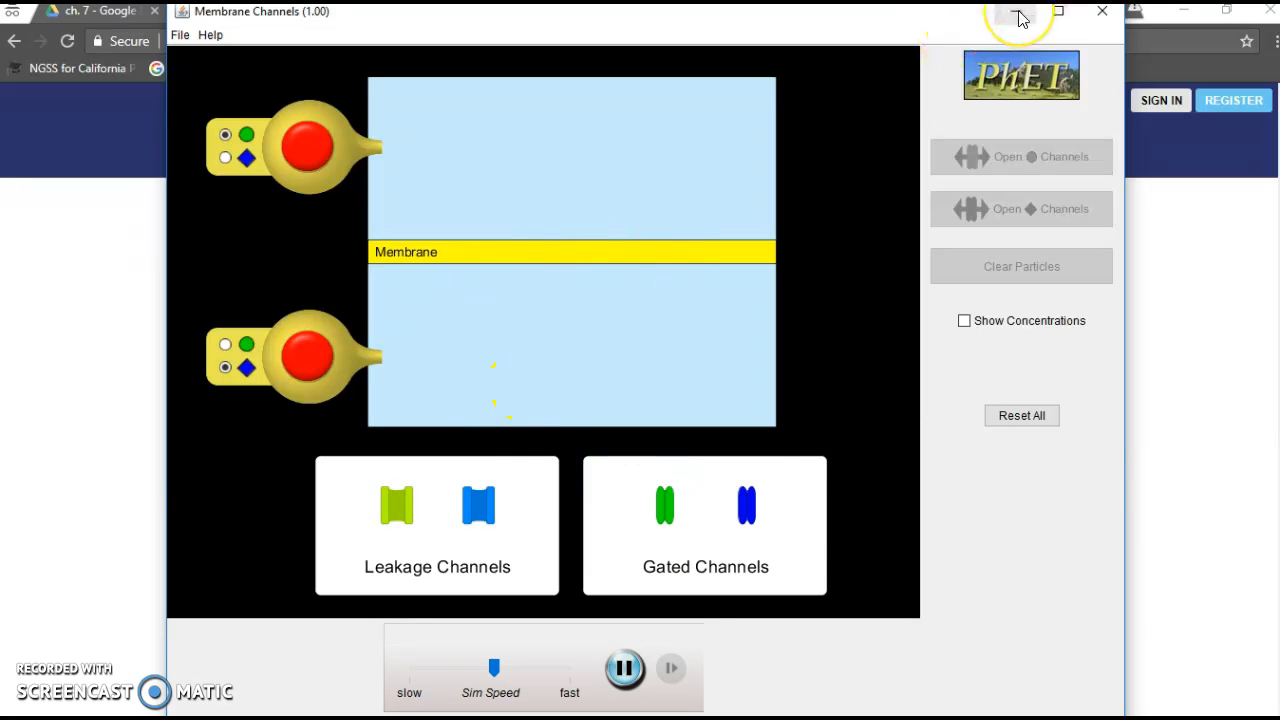
mouse_move(1016, 18)
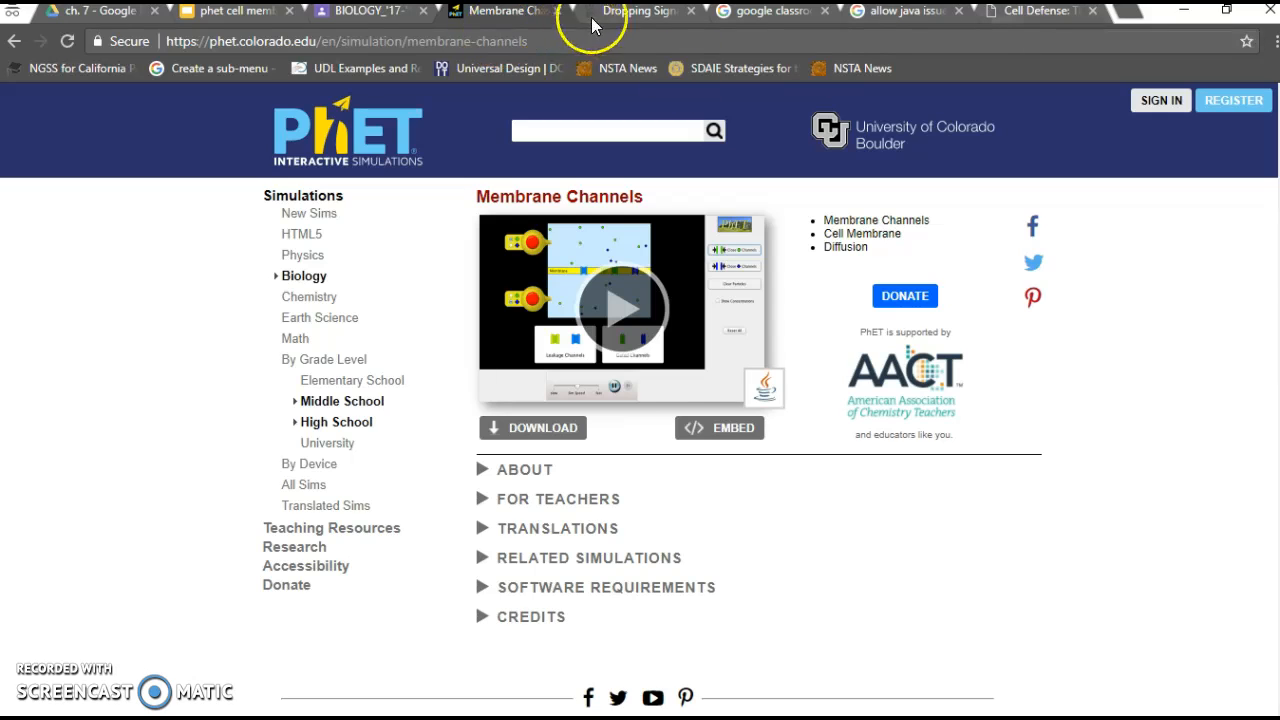
Step: Return to the Dropping Signals page and request Adobe Flash Player for its animation
left_click(636, 12)
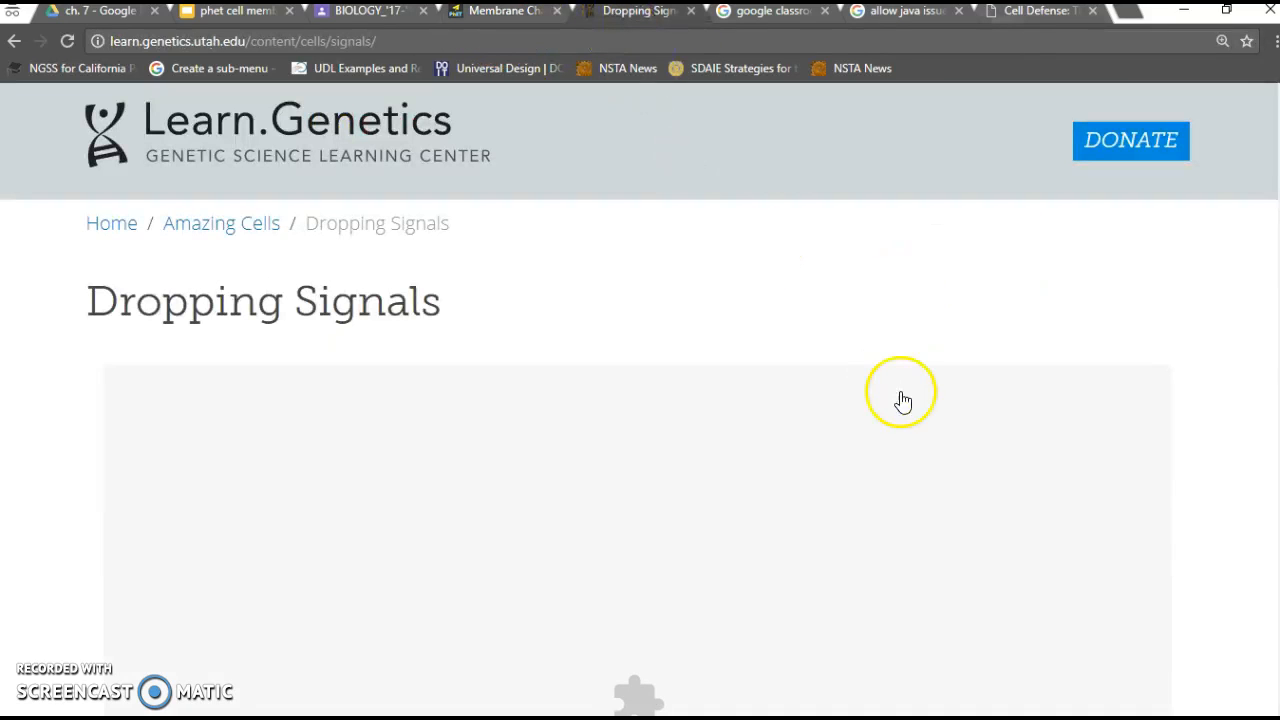
mouse_move(1152, 544)
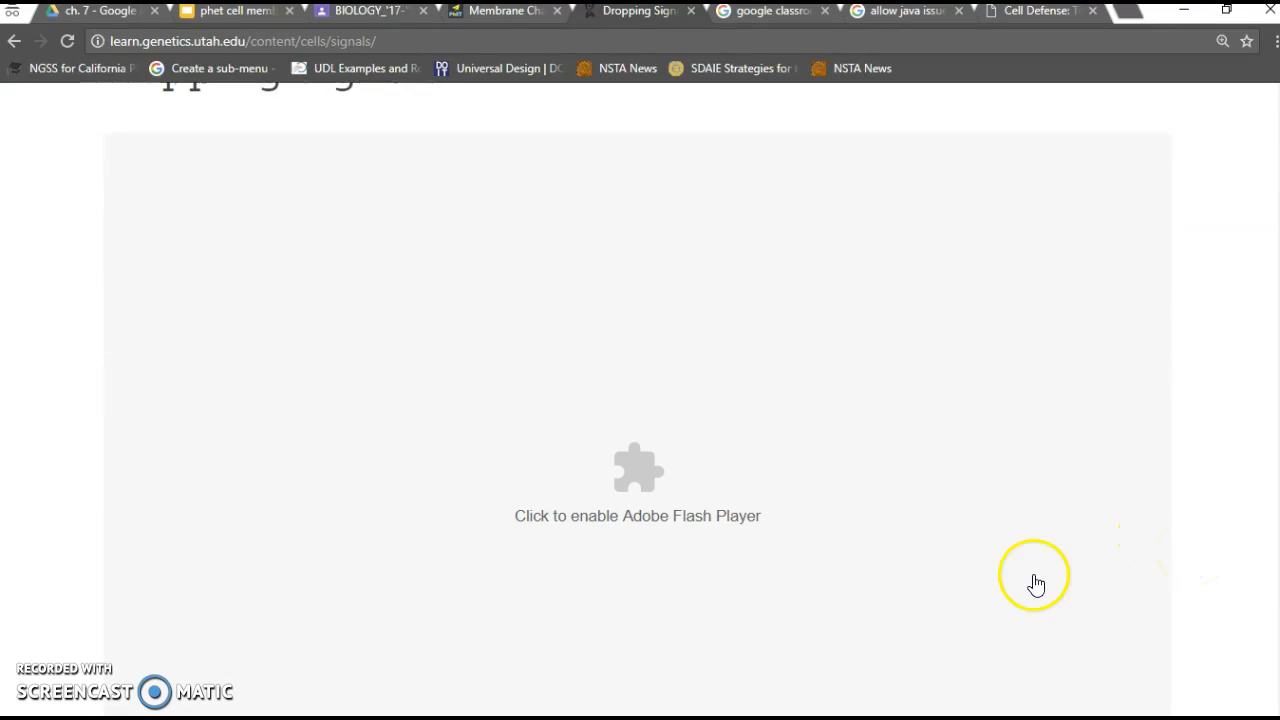
mouse_move(678, 528)
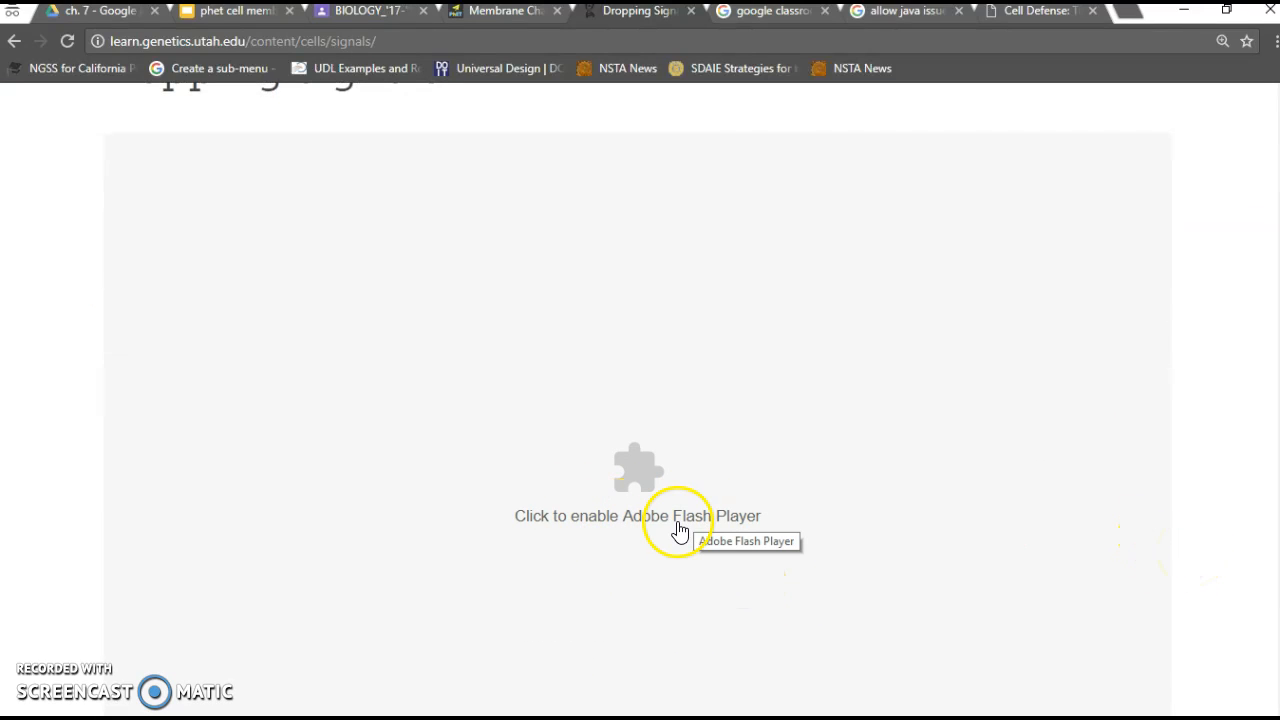
mouse_move(1040, 440)
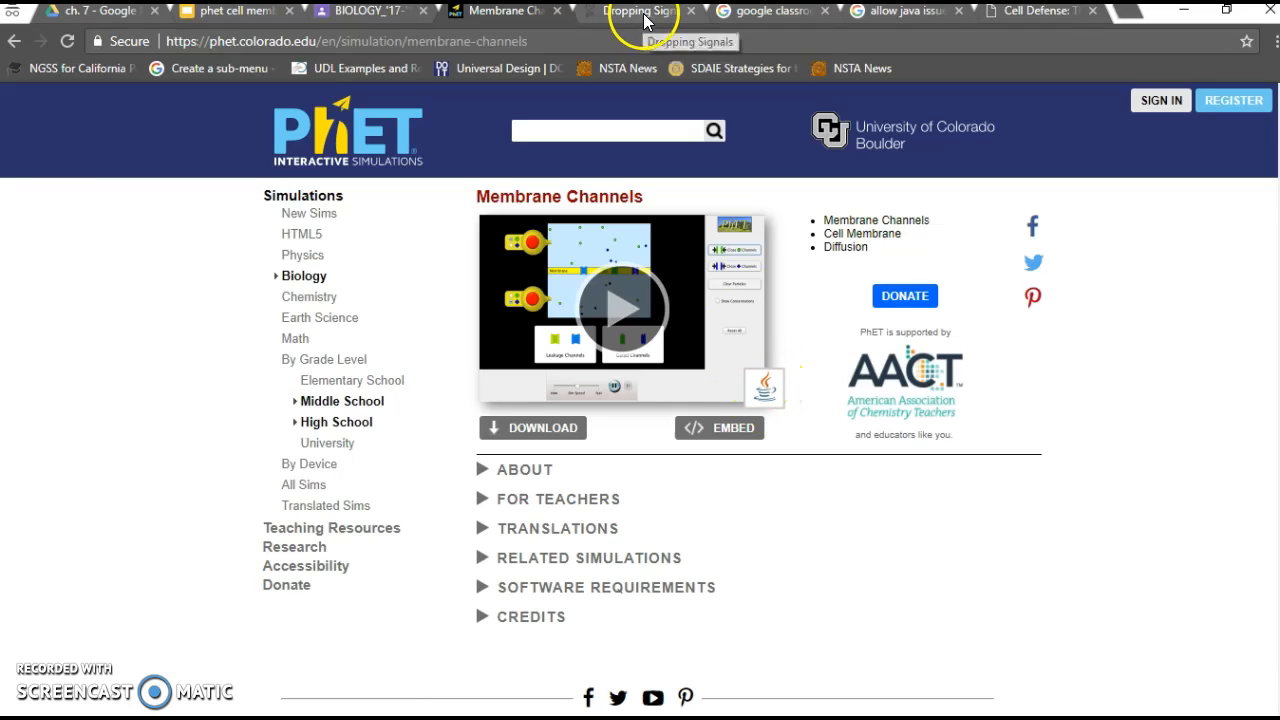
left_click(640, 12)
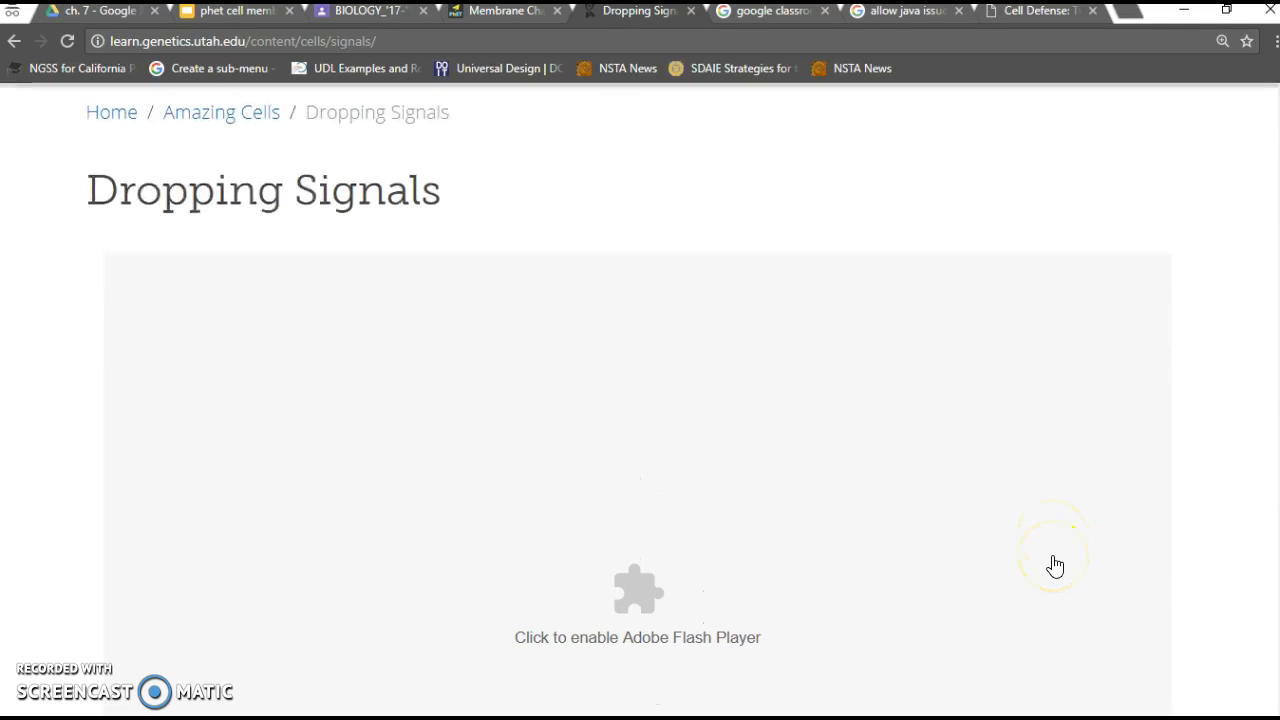
mouse_move(784, 636)
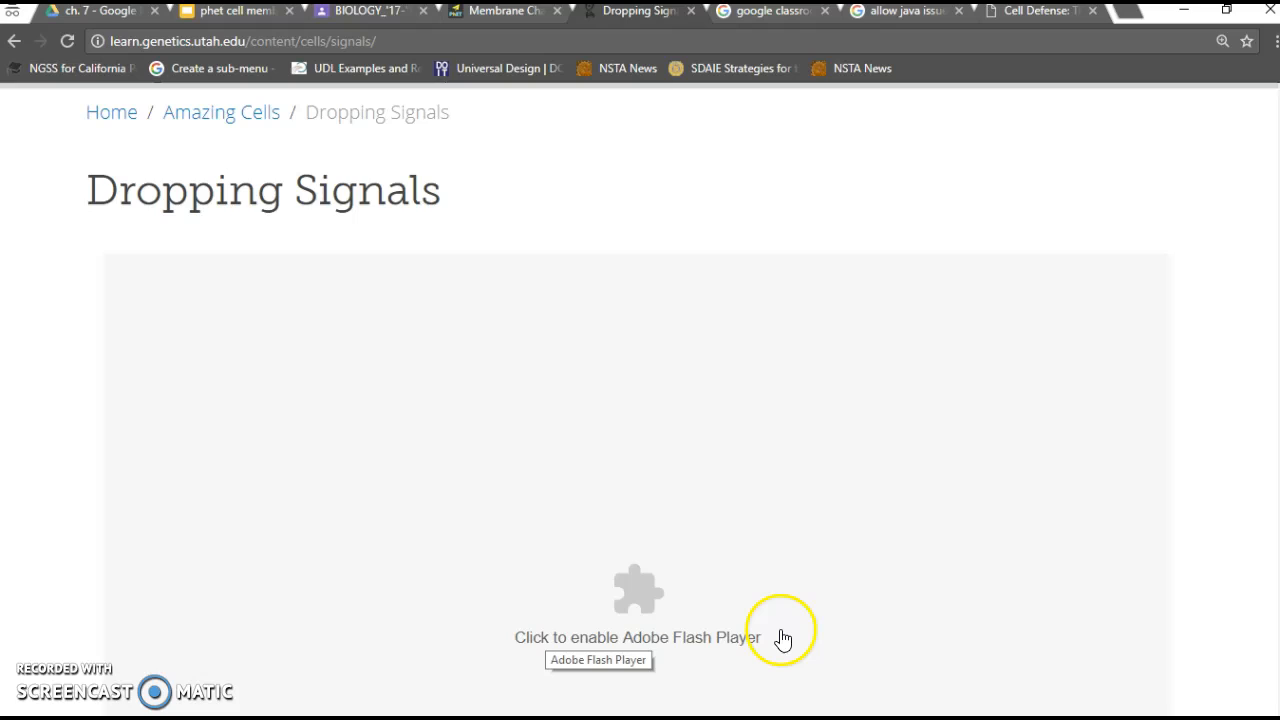
mouse_move(688, 650)
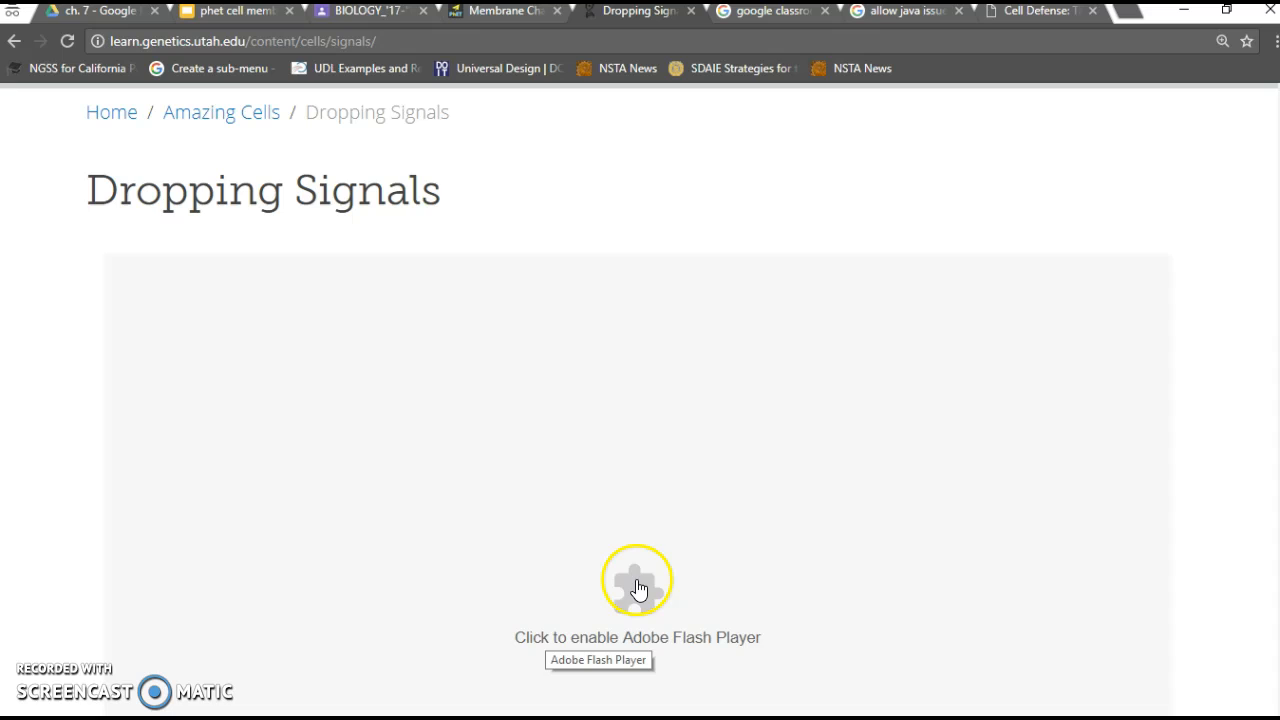
mouse_move(644, 592)
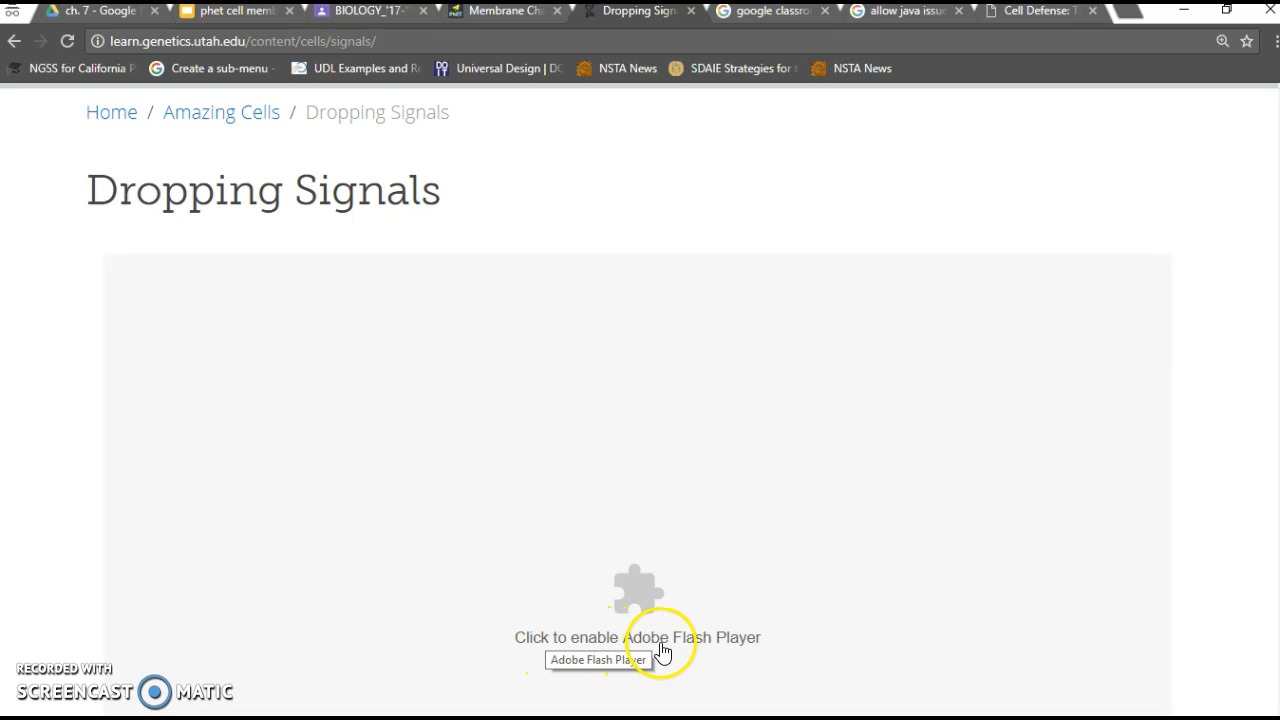
left_click(638, 636)
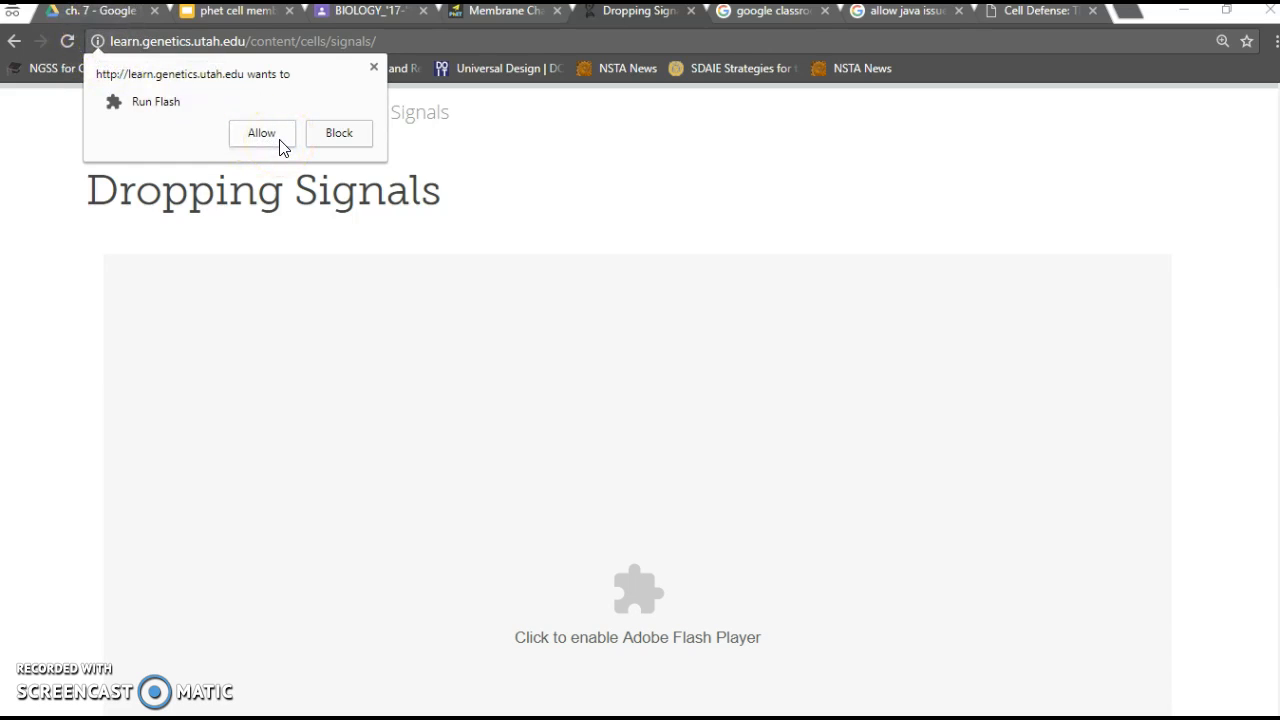
Step: Allow Flash on Learn.Genetics so the Dropping Signals cell activity loads
left_click(260, 132)
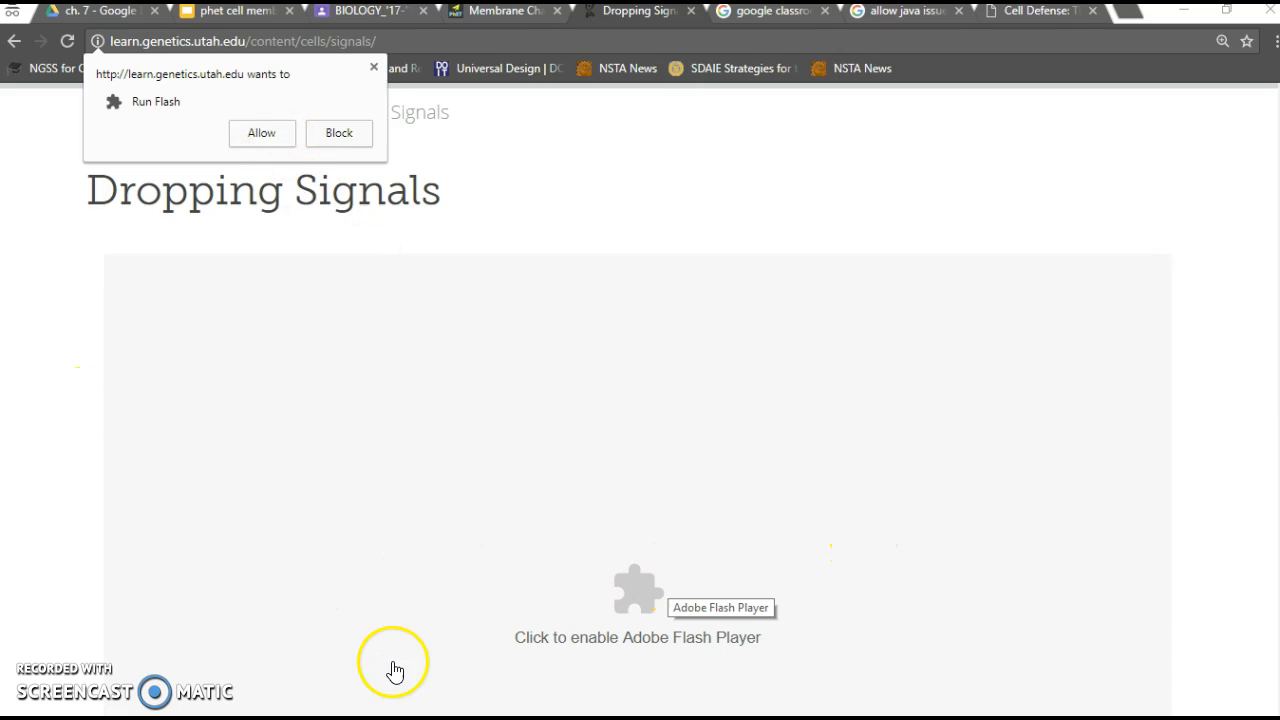
mouse_move(318, 240)
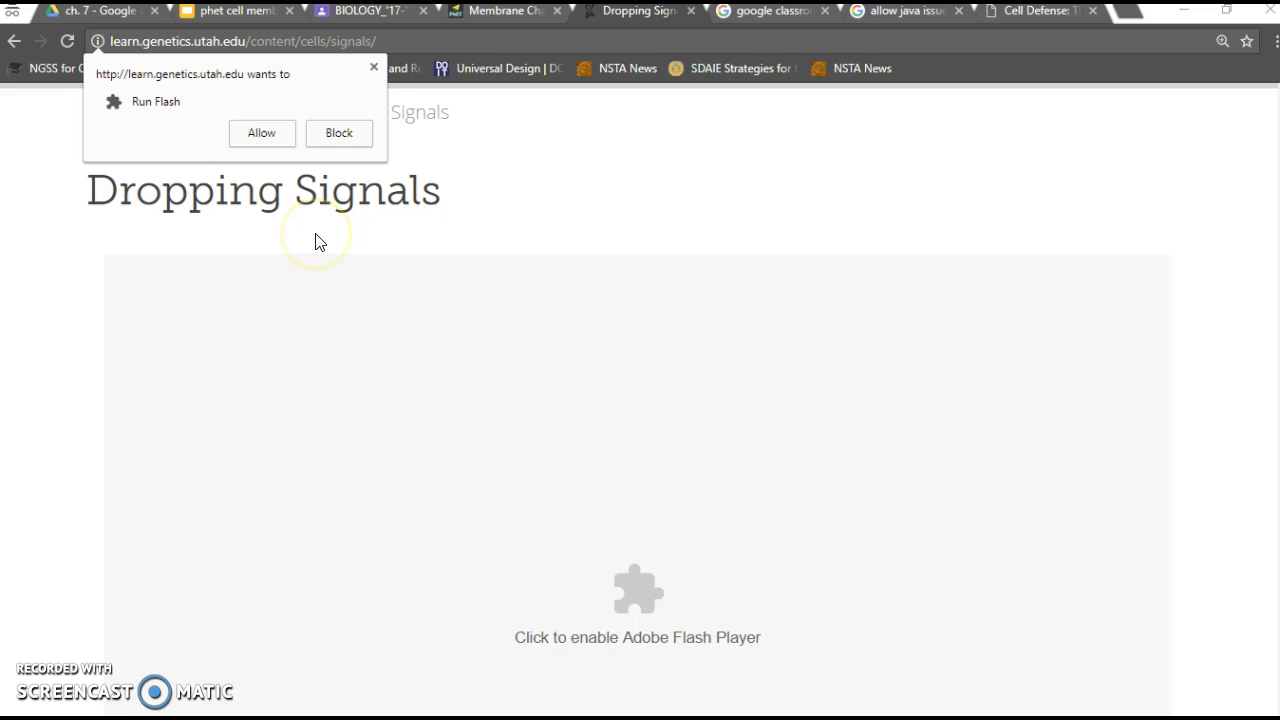
left_click(260, 132)
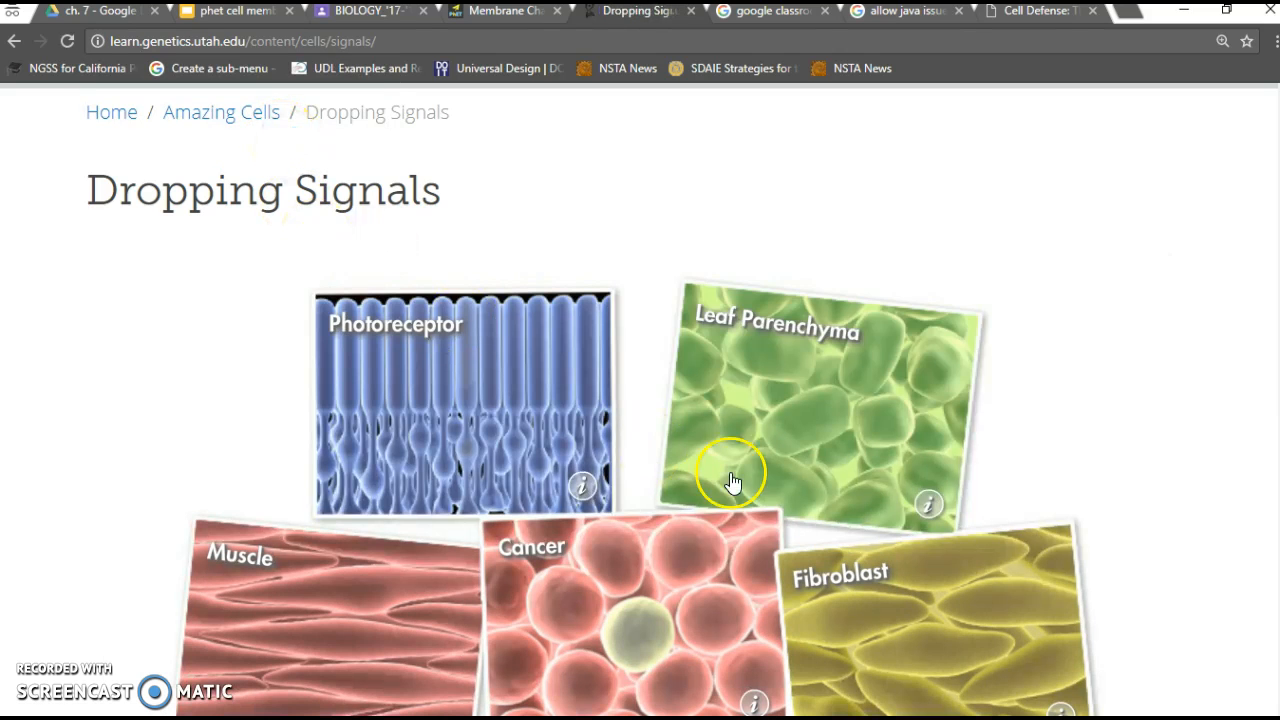
mouse_move(676, 90)
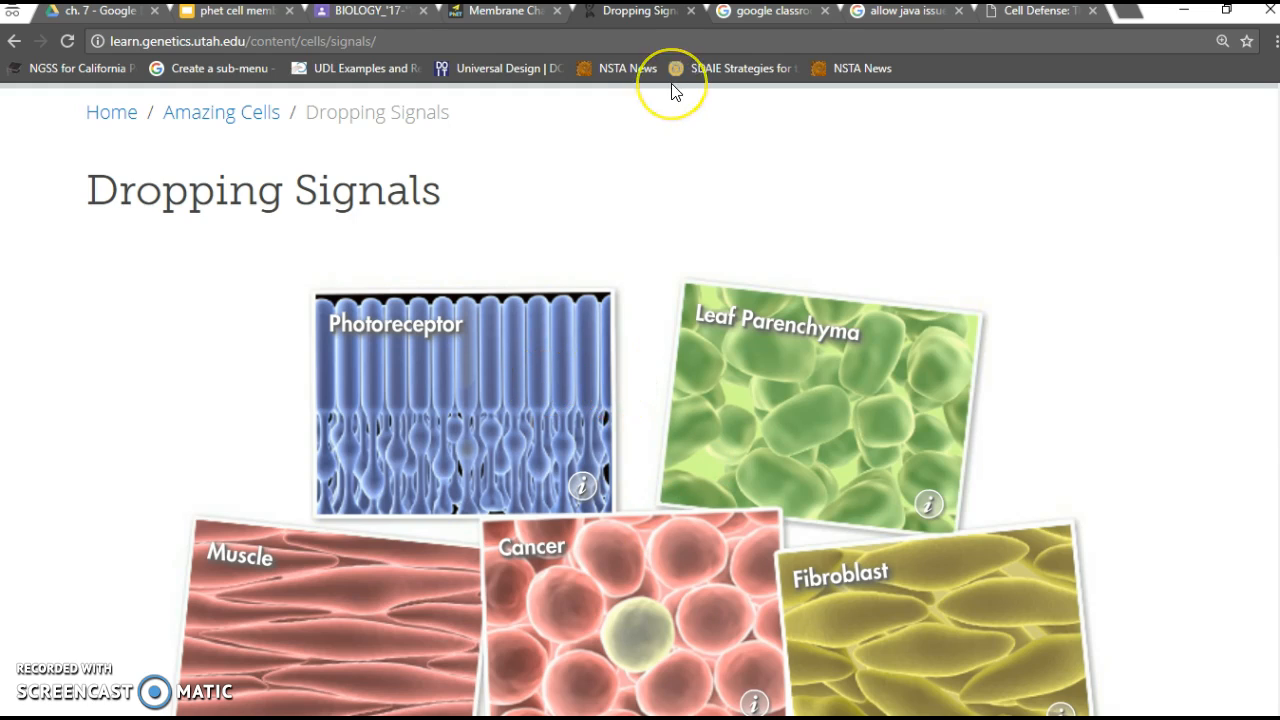
mouse_move(120, 70)
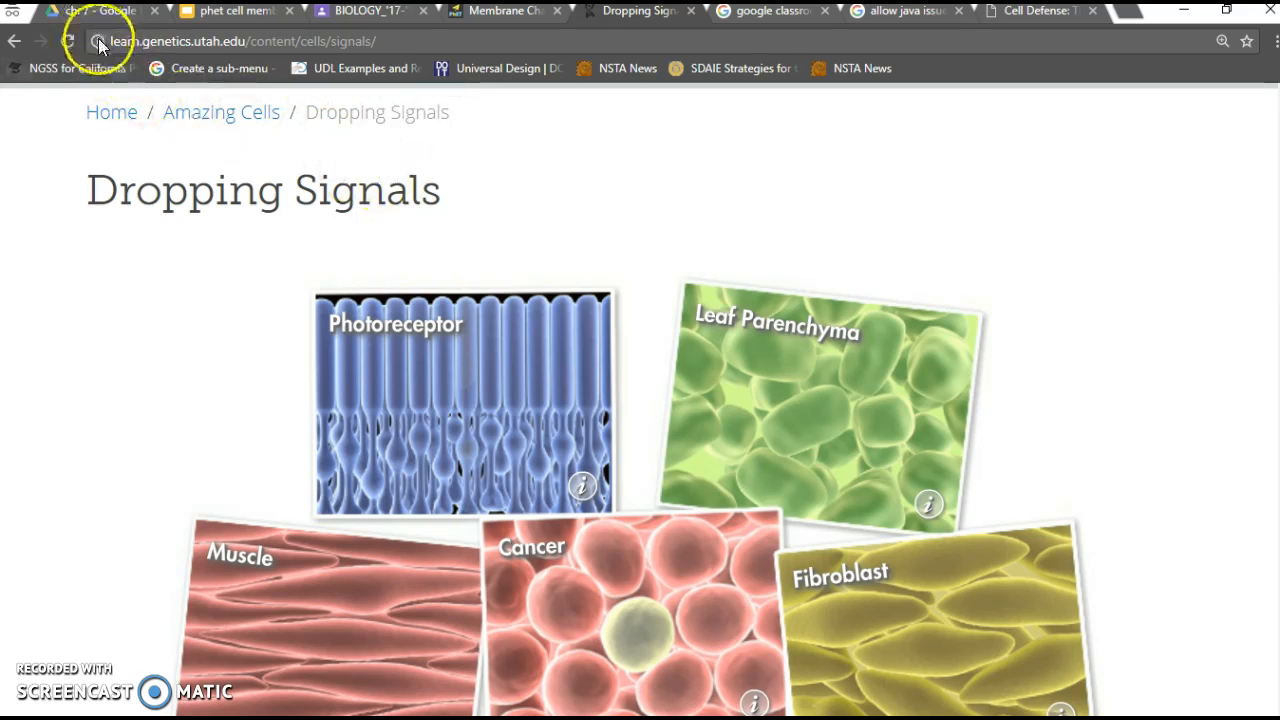
Step: Confirm Flash is set to Allow in Learn.Genetics site settings, then return to the Membrane Channels page
left_click(98, 40)
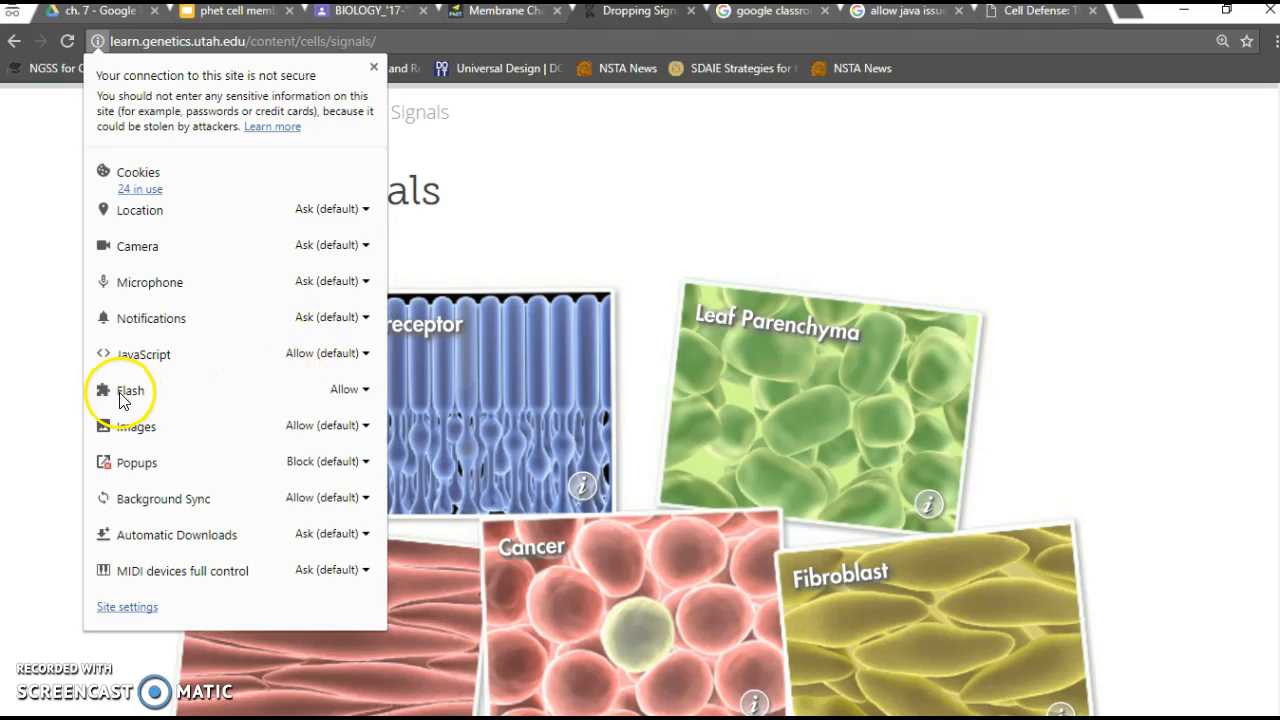
mouse_move(350, 412)
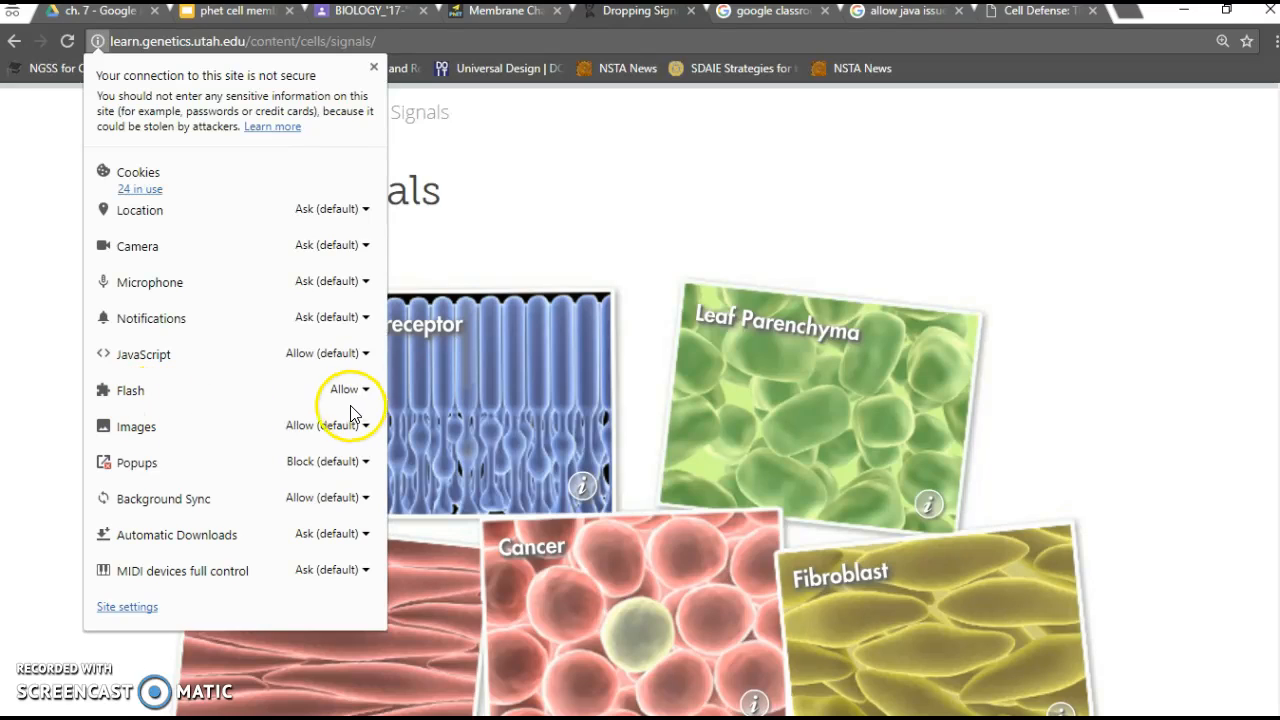
mouse_move(364, 364)
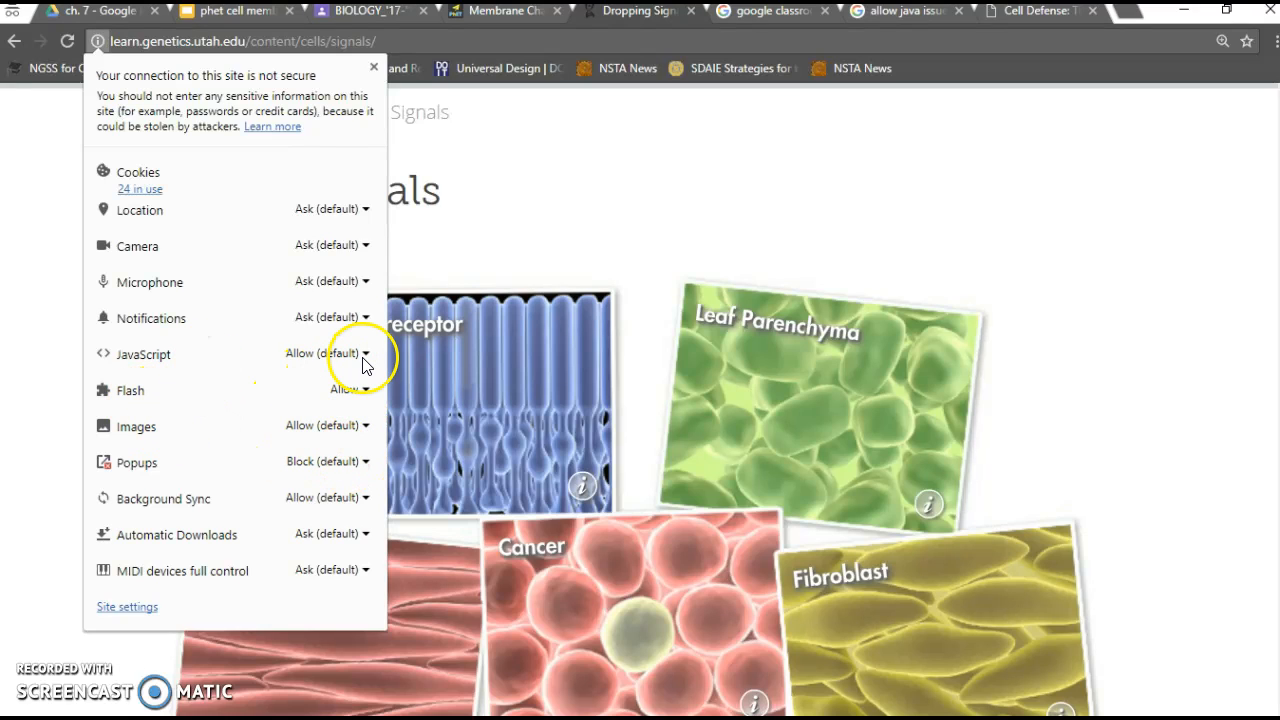
left_click(328, 352)
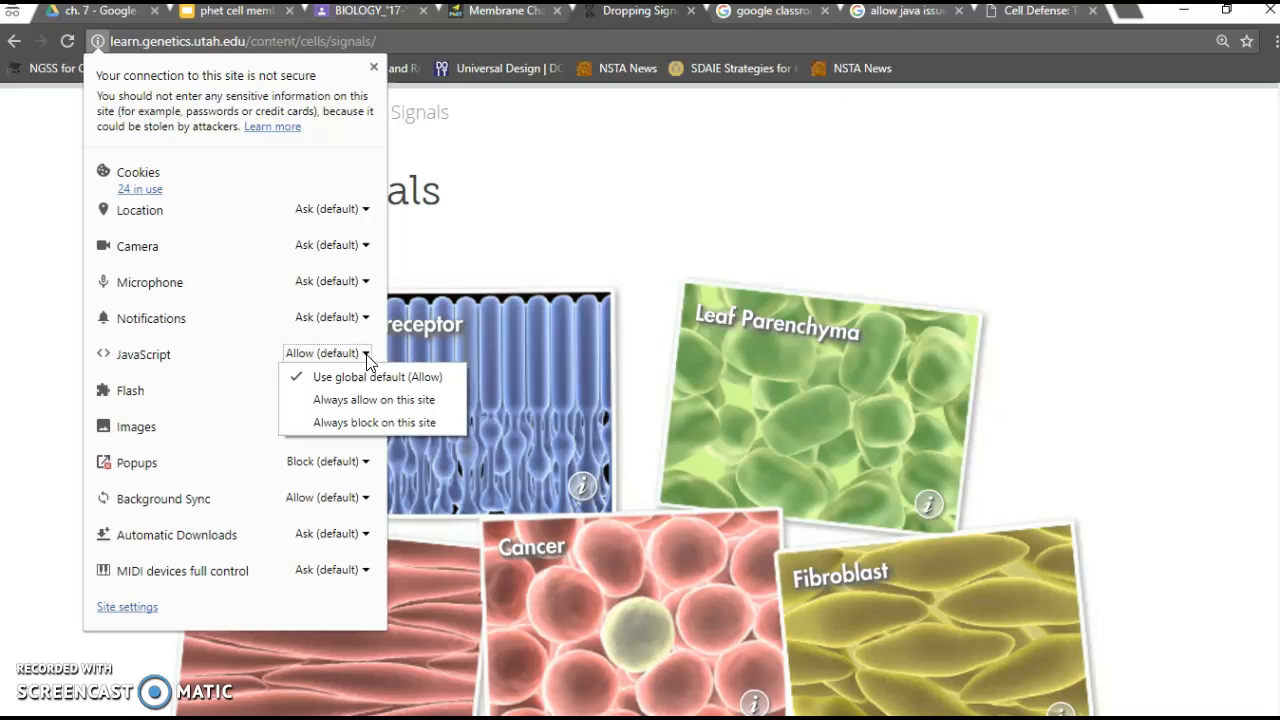
mouse_move(366, 408)
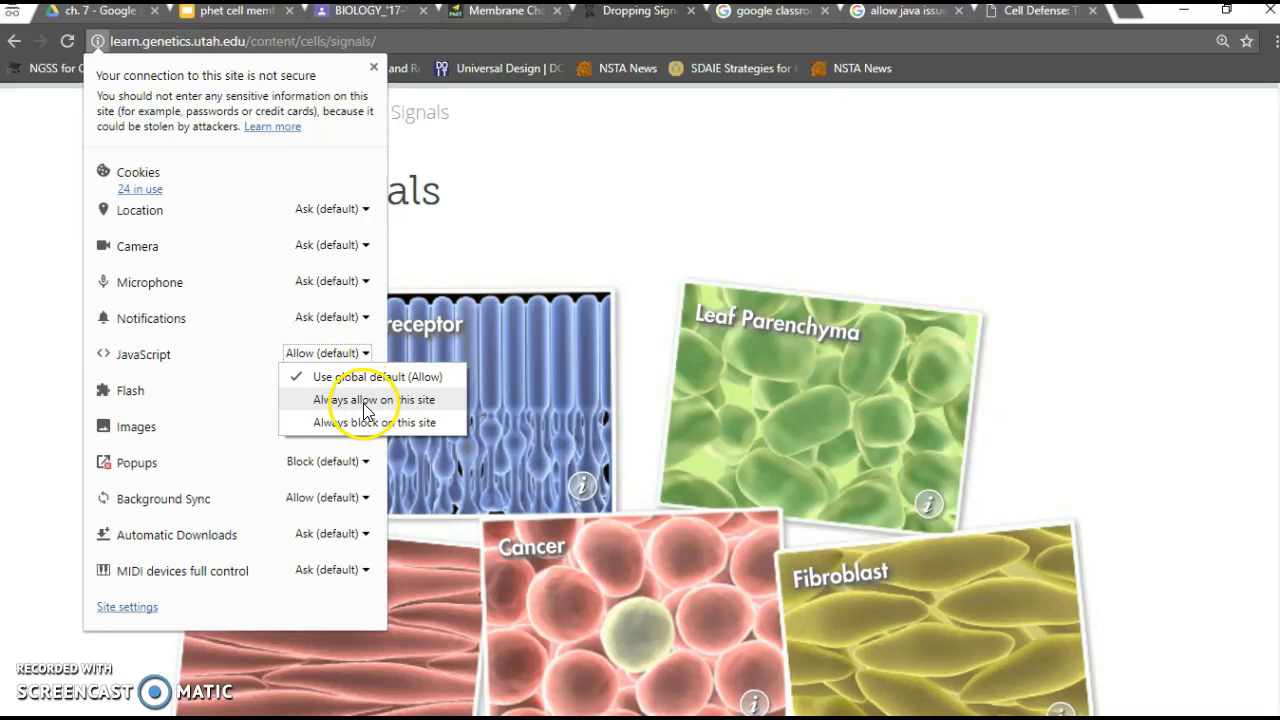
mouse_move(524, 248)
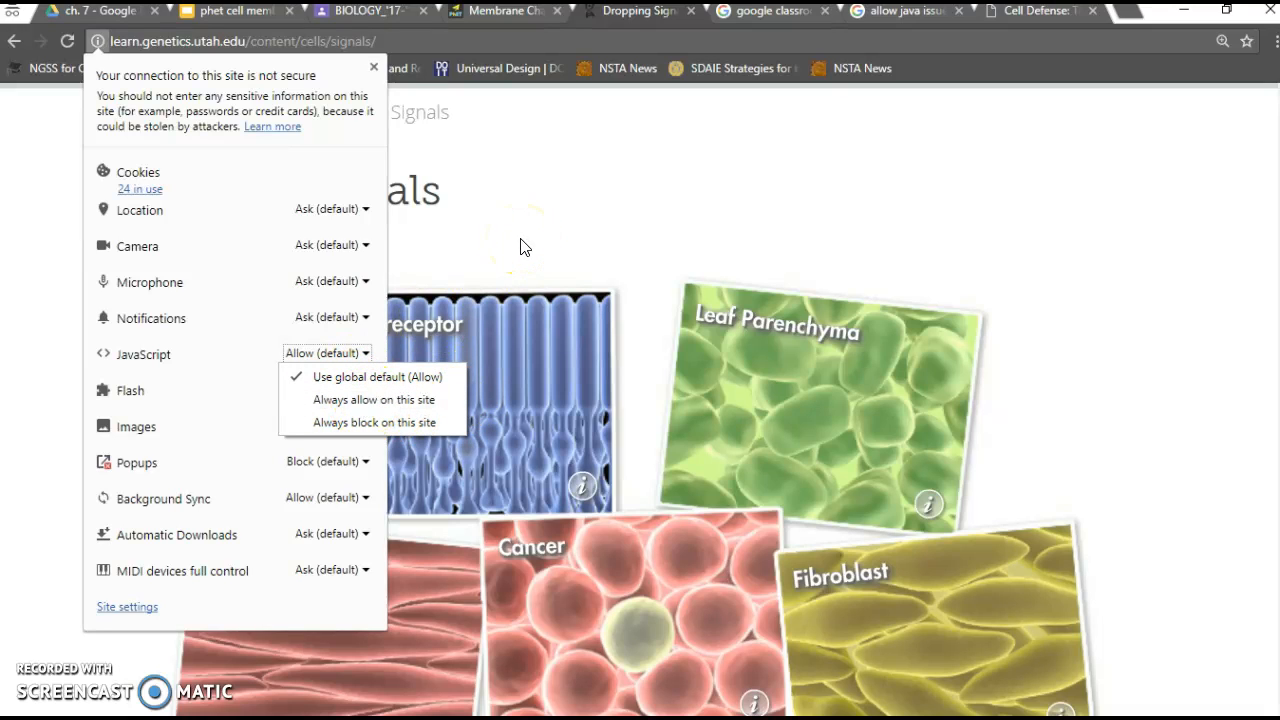
left_click(524, 246)
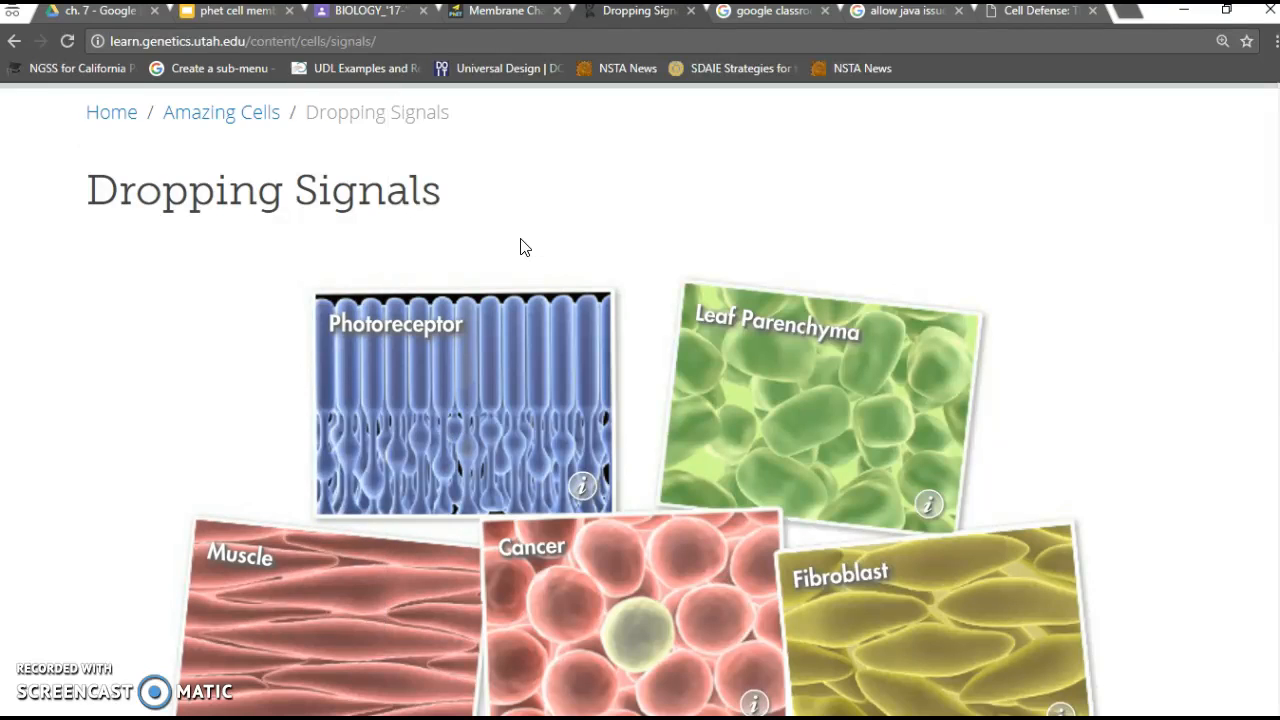
left_click(500, 10)
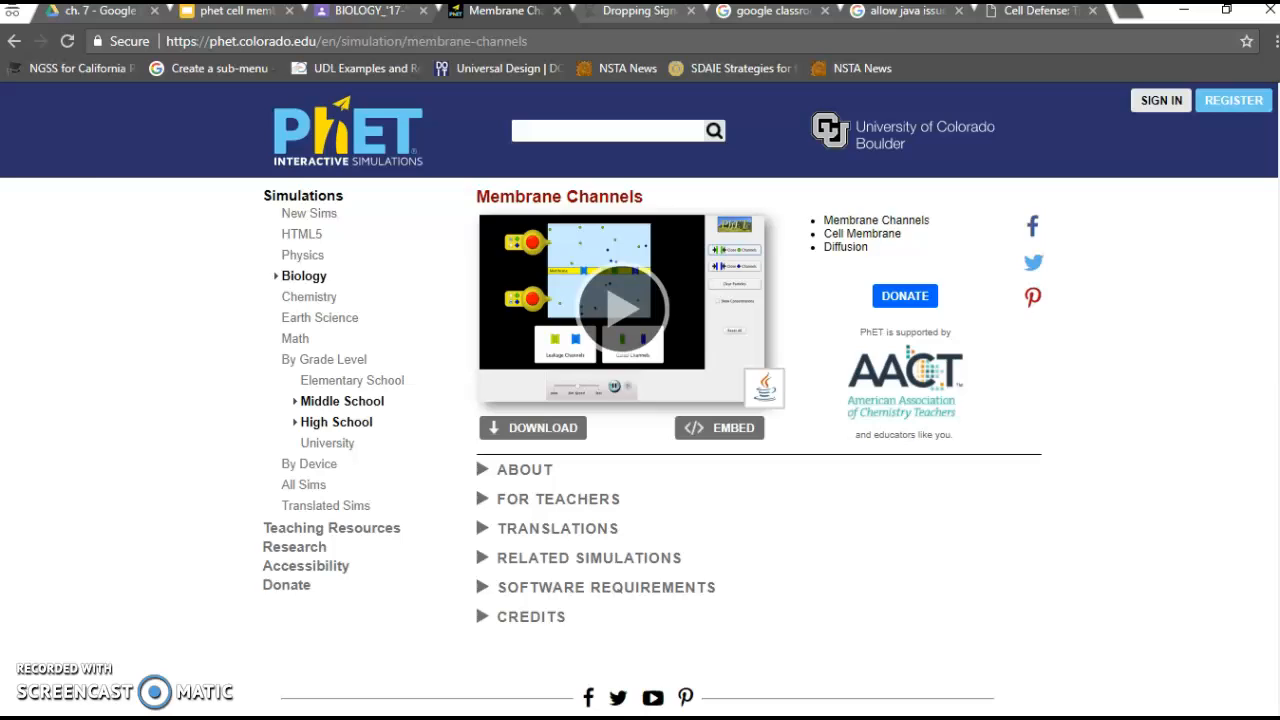
left_click(636, 12)
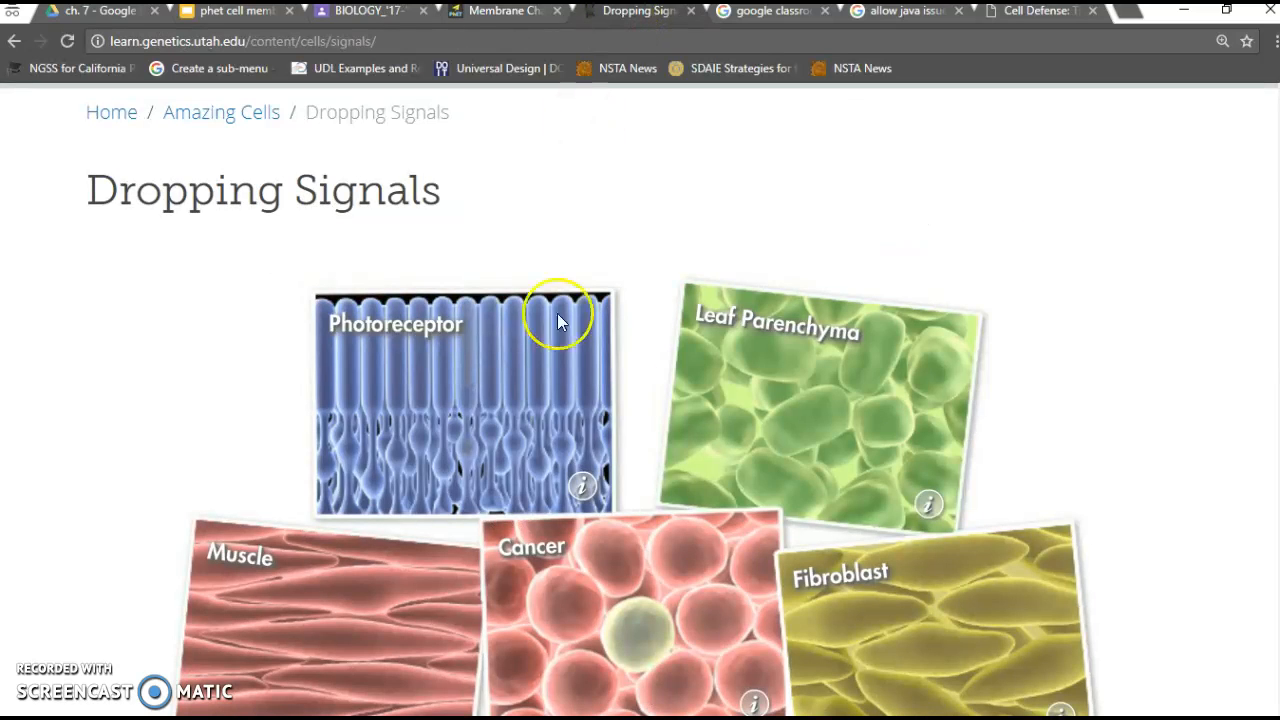
mouse_move(650, 316)
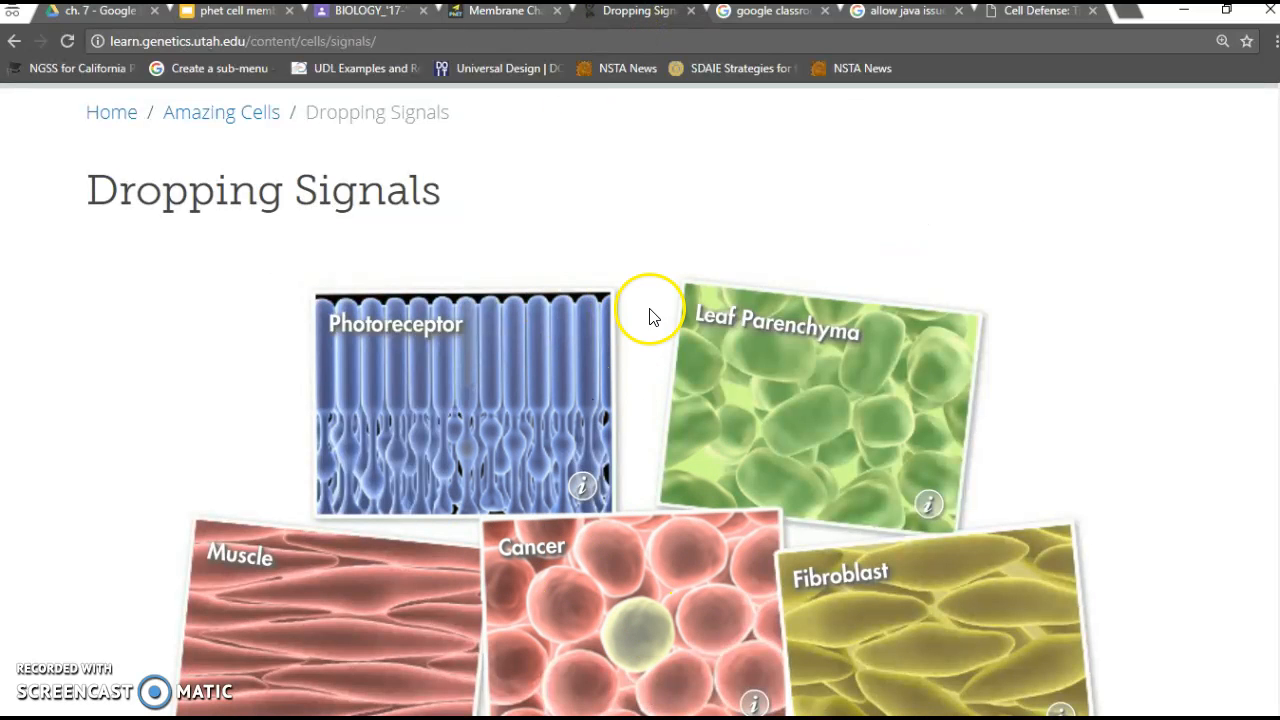
left_click(100, 40)
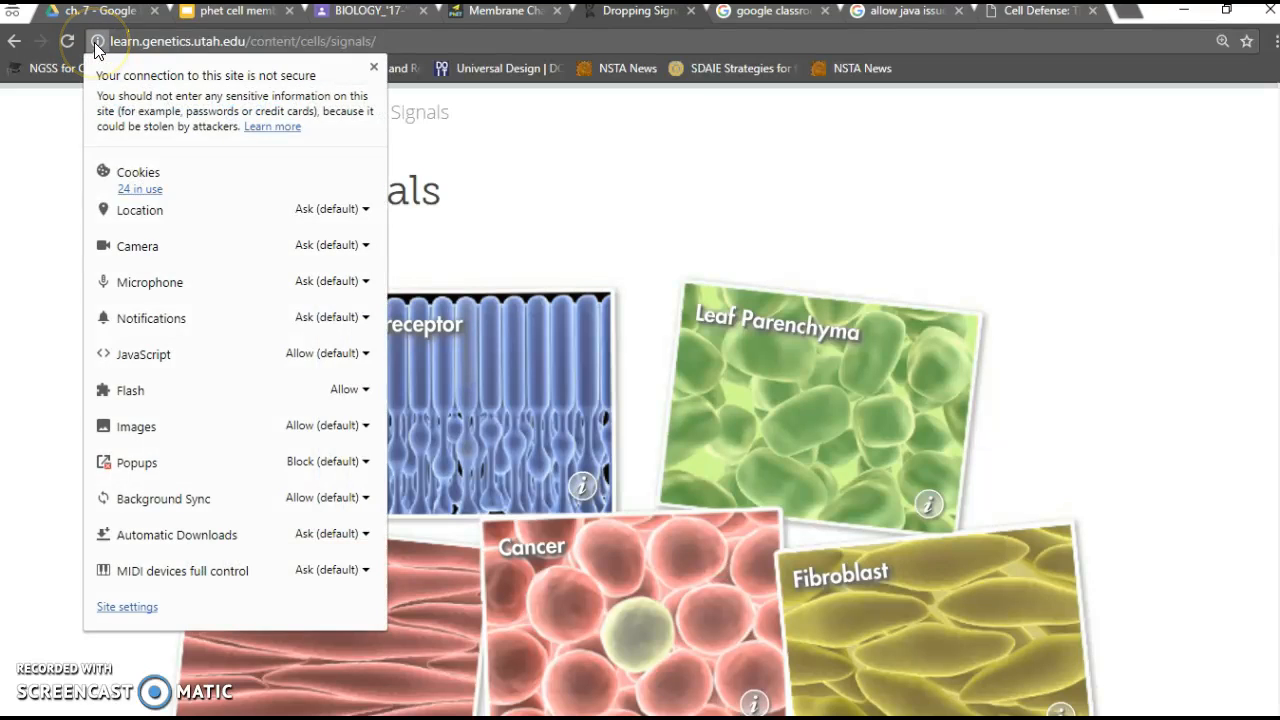
mouse_move(636, 150)
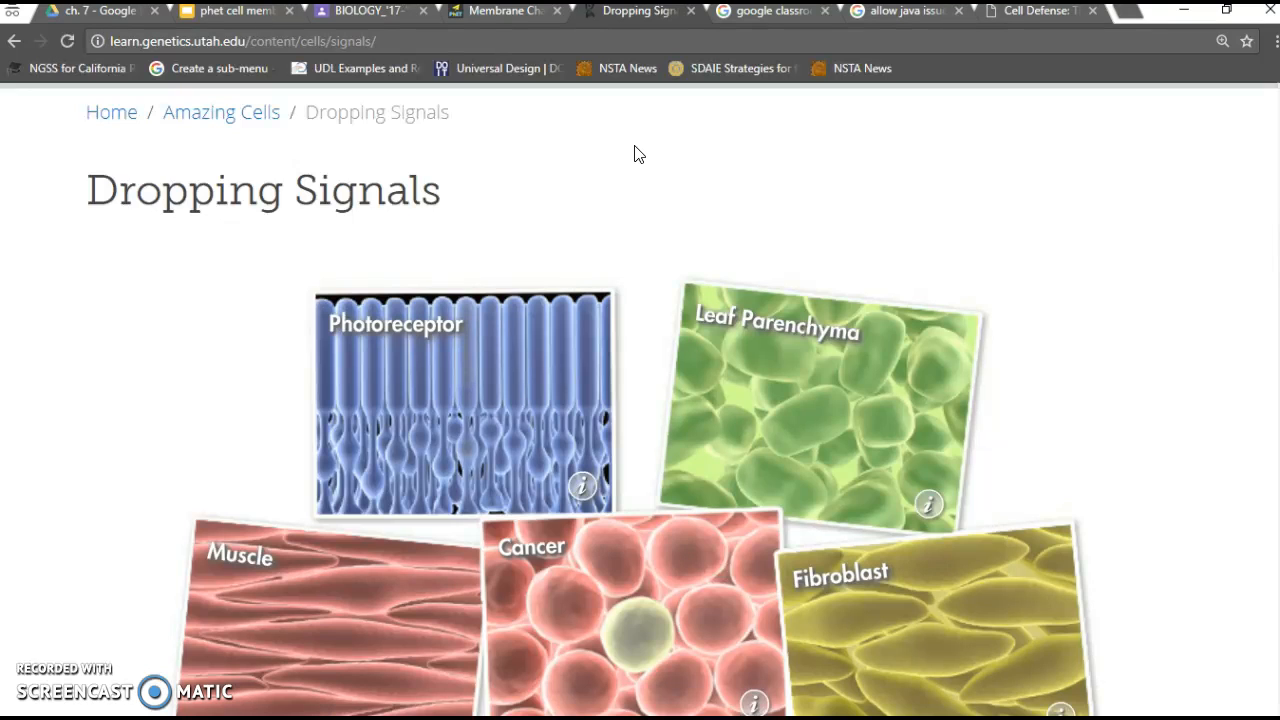
left_click(500, 12)
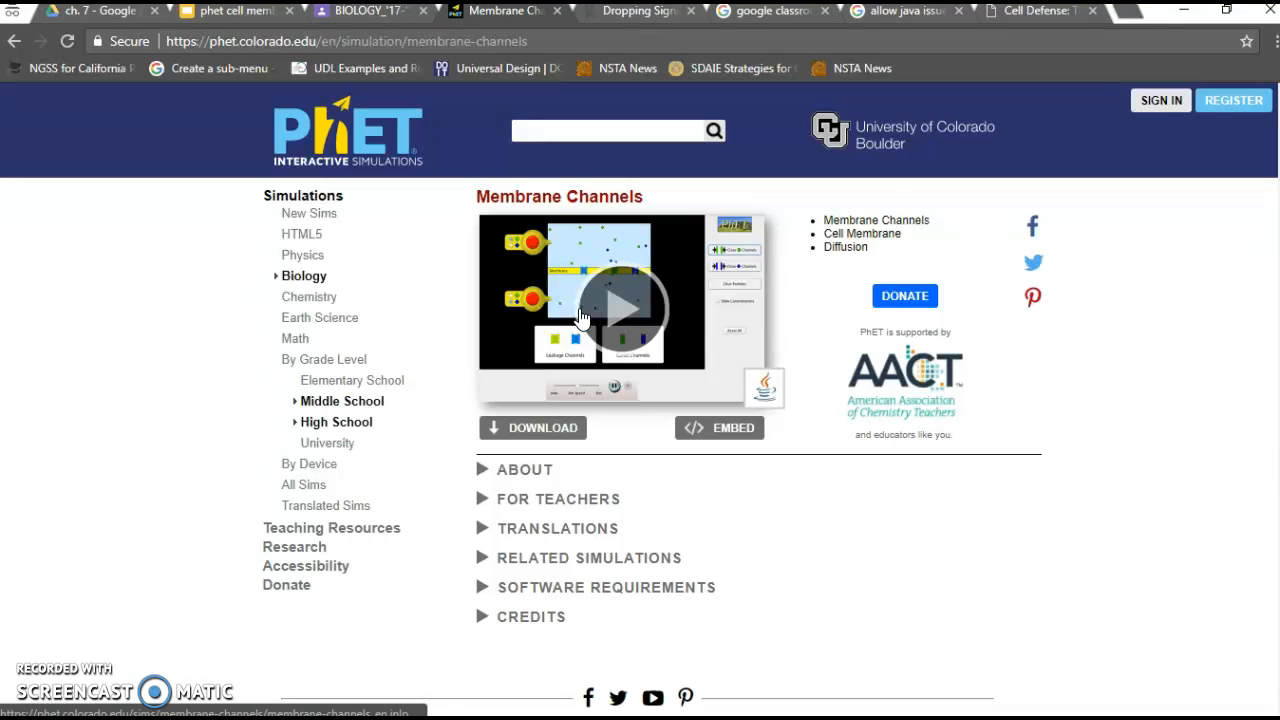
Step: Show BiomanBio's Cell Defense: The Plasma Membrane game with its Start a New Game button
left_click(1036, 12)
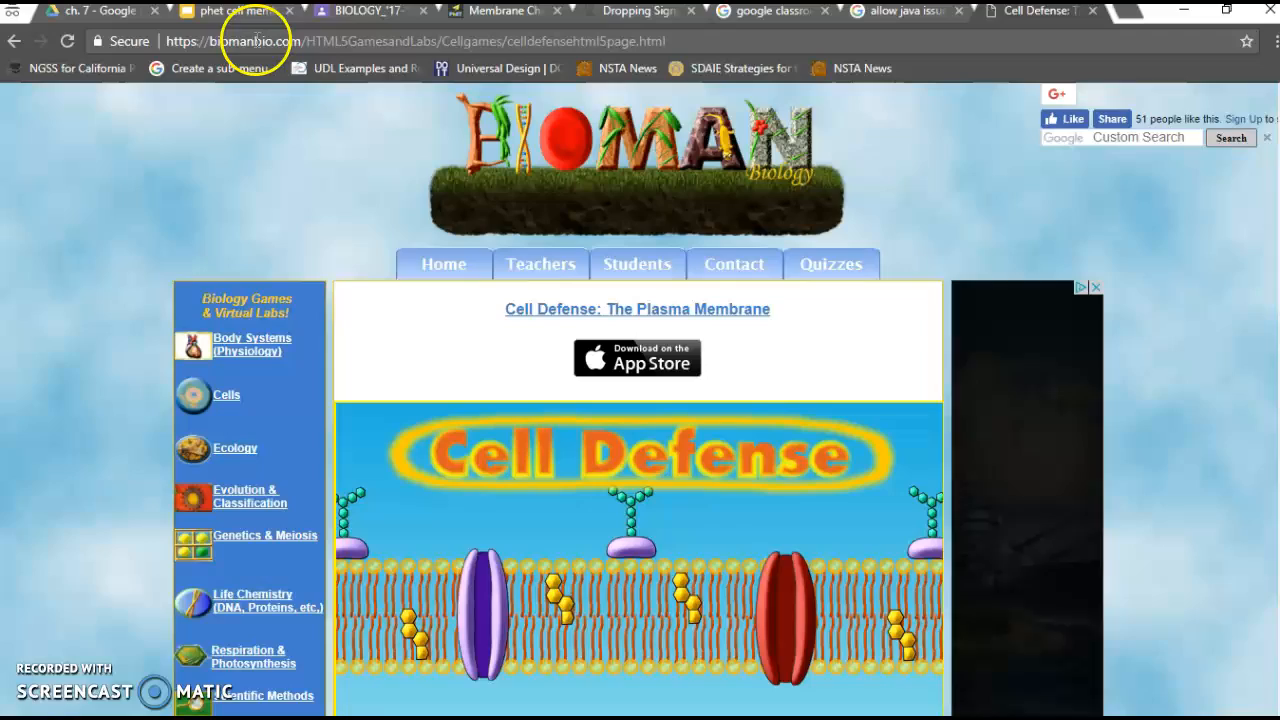
scroll("down", 3)
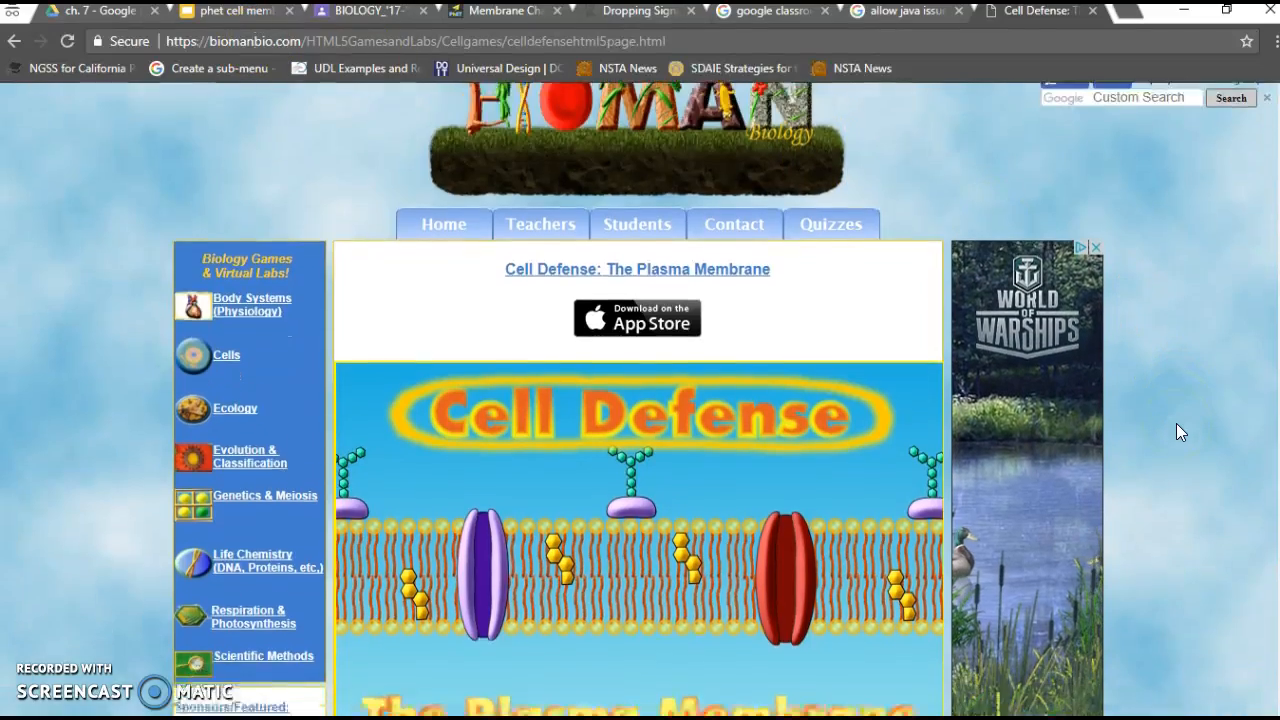
scroll("down", 3)
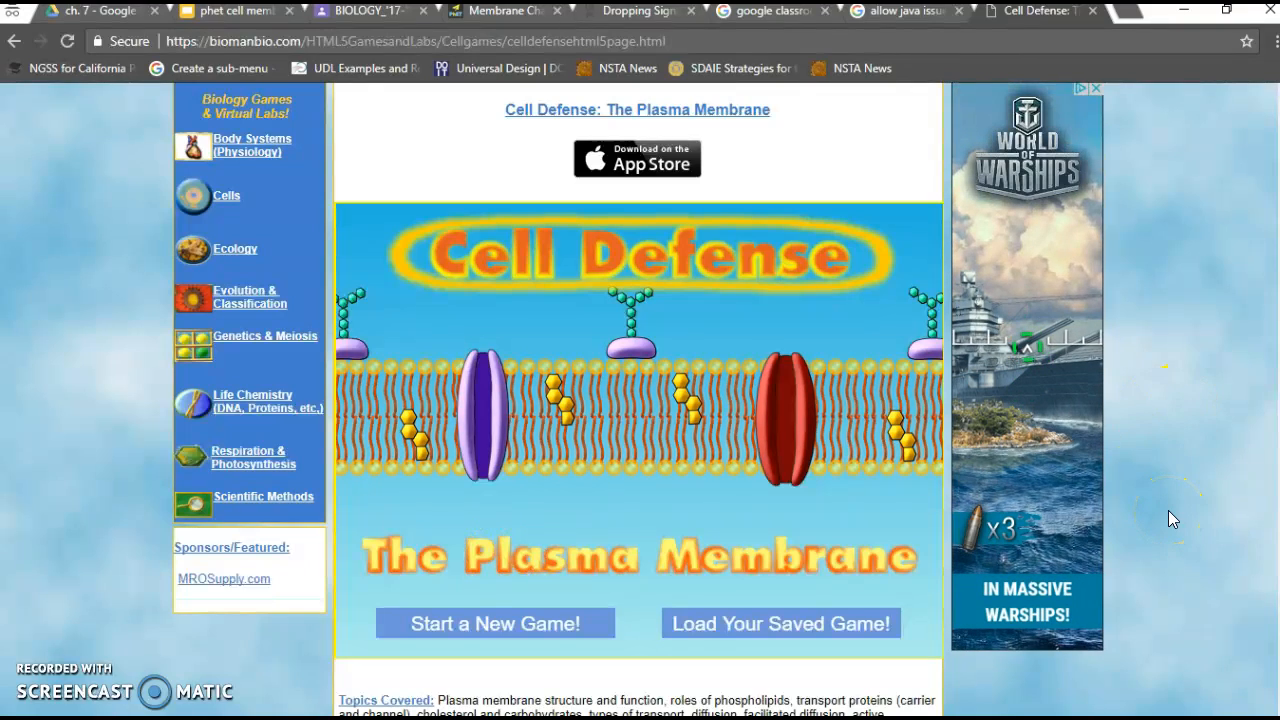
mouse_move(280, 630)
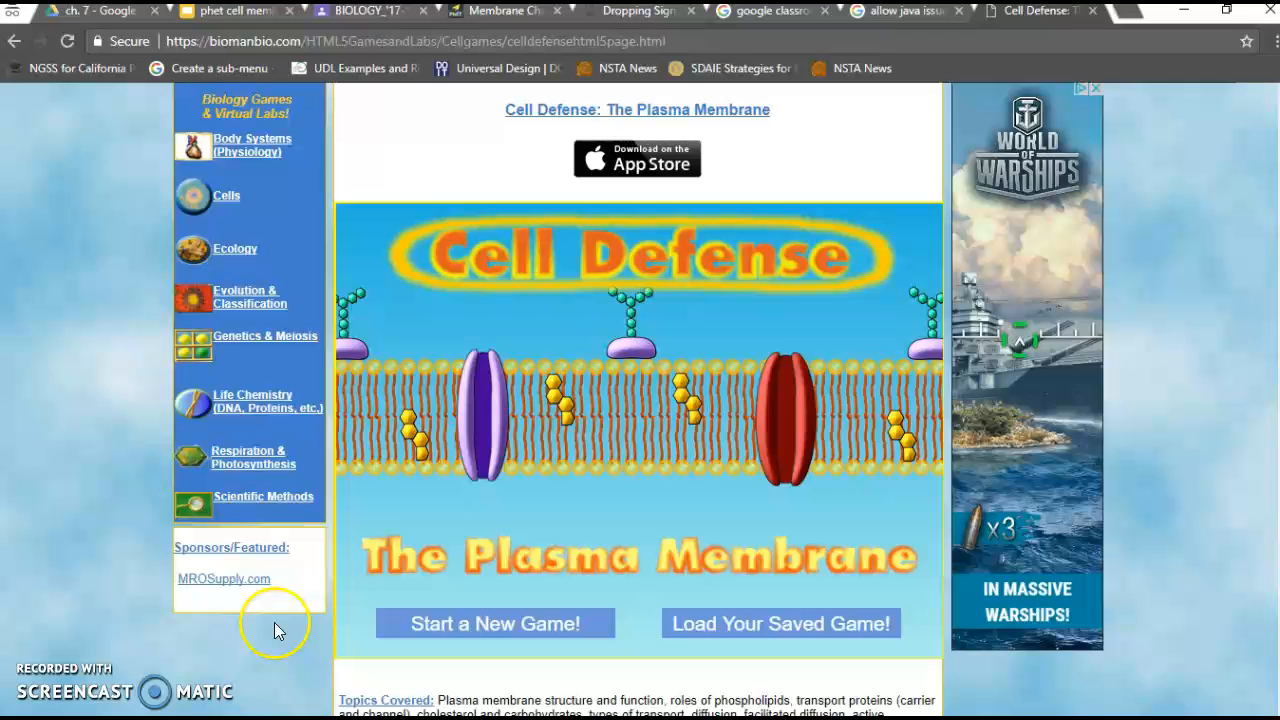